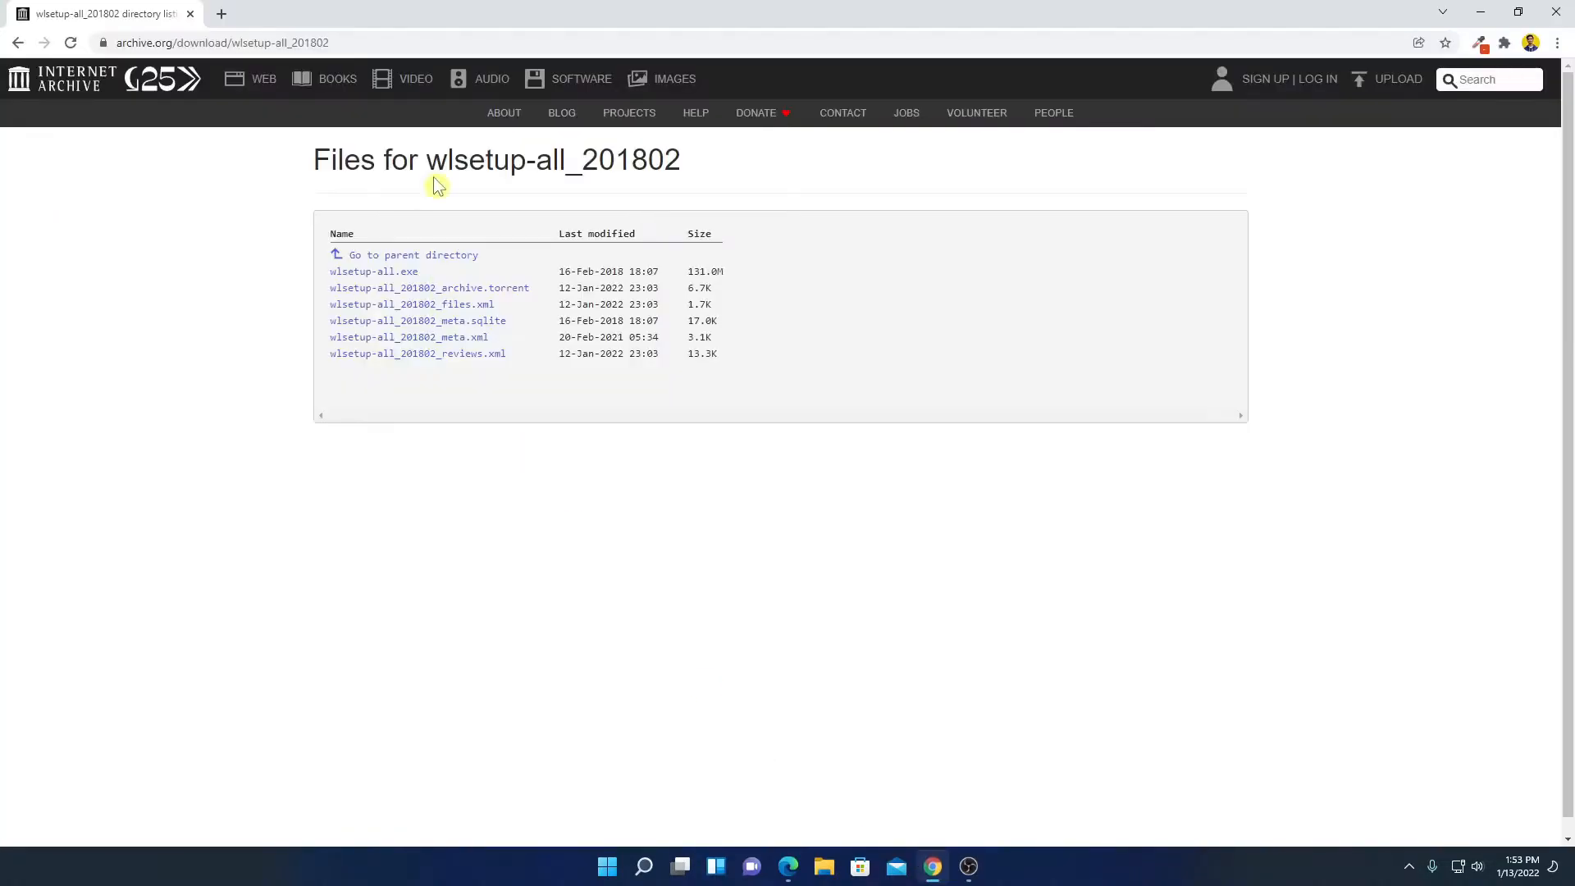
{"action": "mouse_move", "coordinate": [546, 535]}
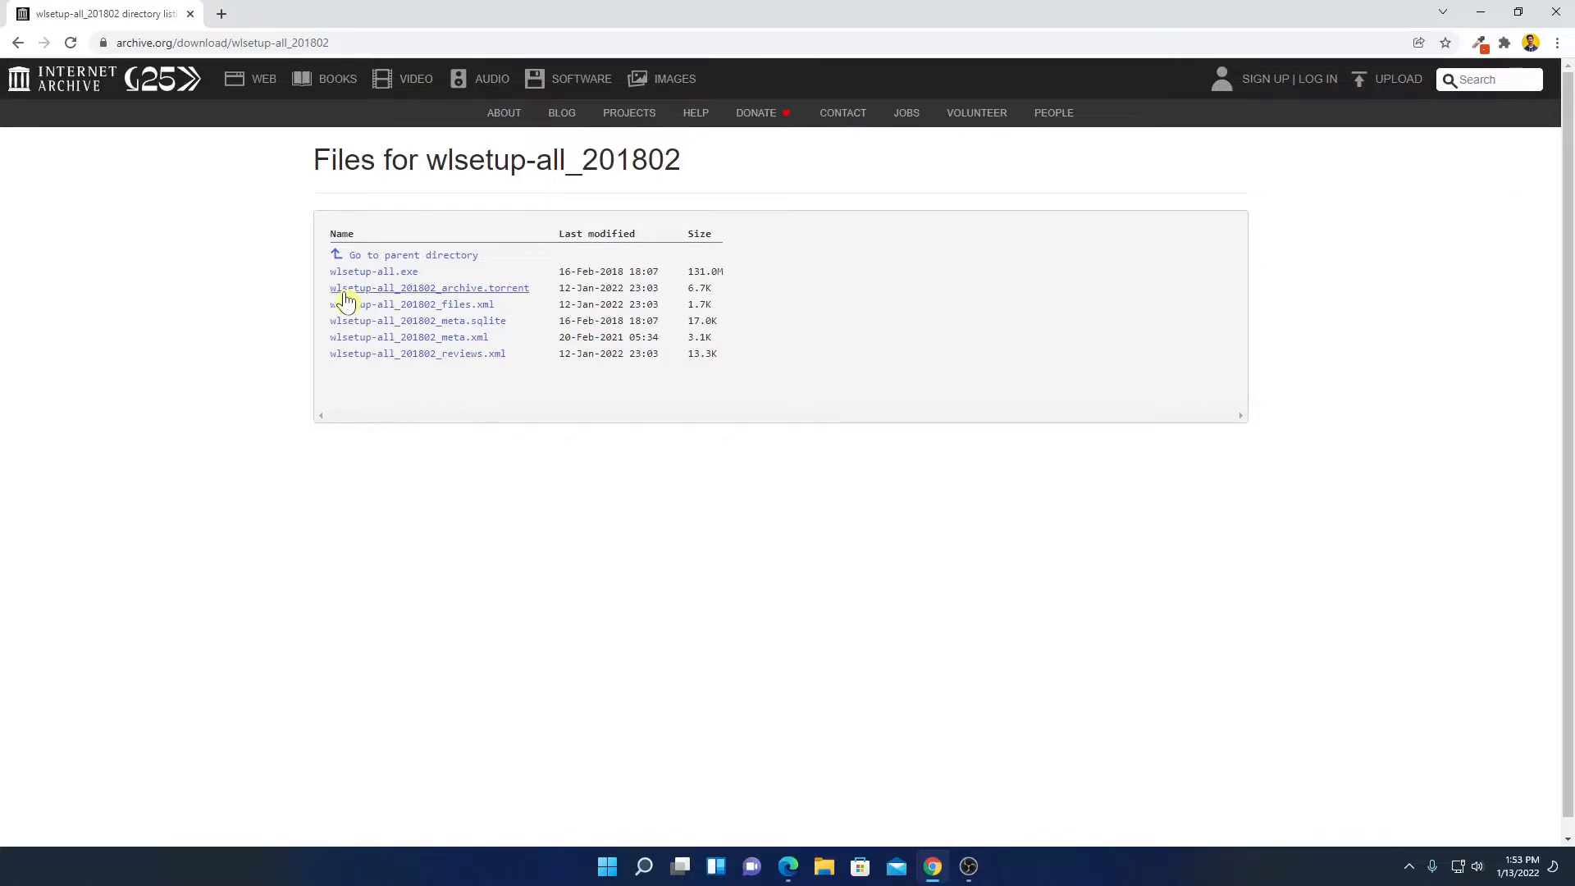
{"action": "mouse_move", "coordinate": [387, 270]}
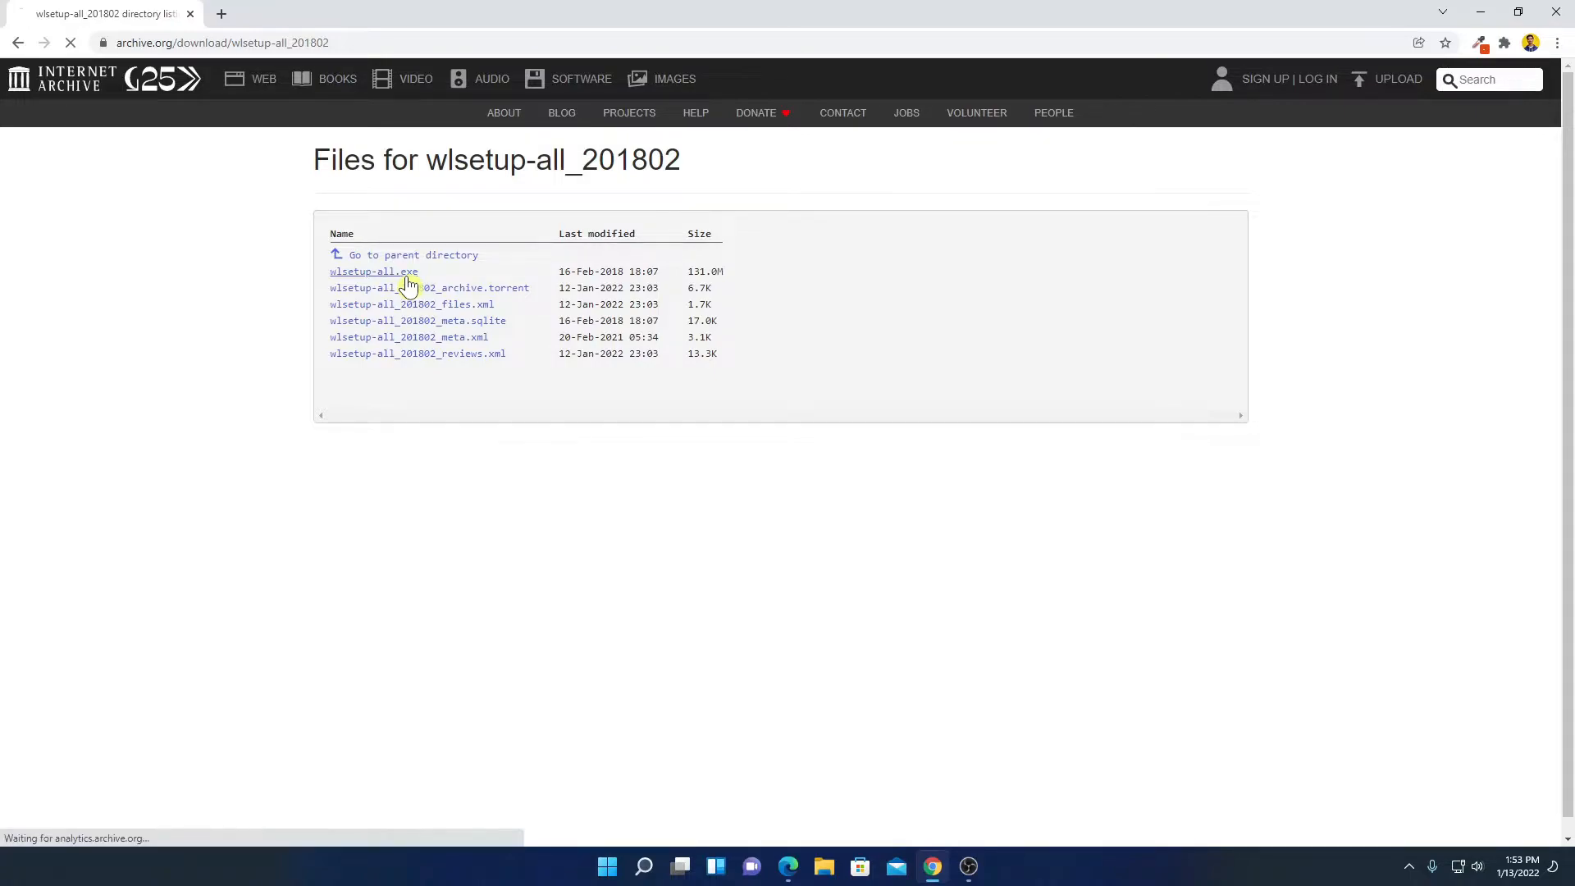
Download wlsetup-all.exe from the Internet Archive listing and show its download options
{"action": "left_click", "coordinate": [372, 270]}
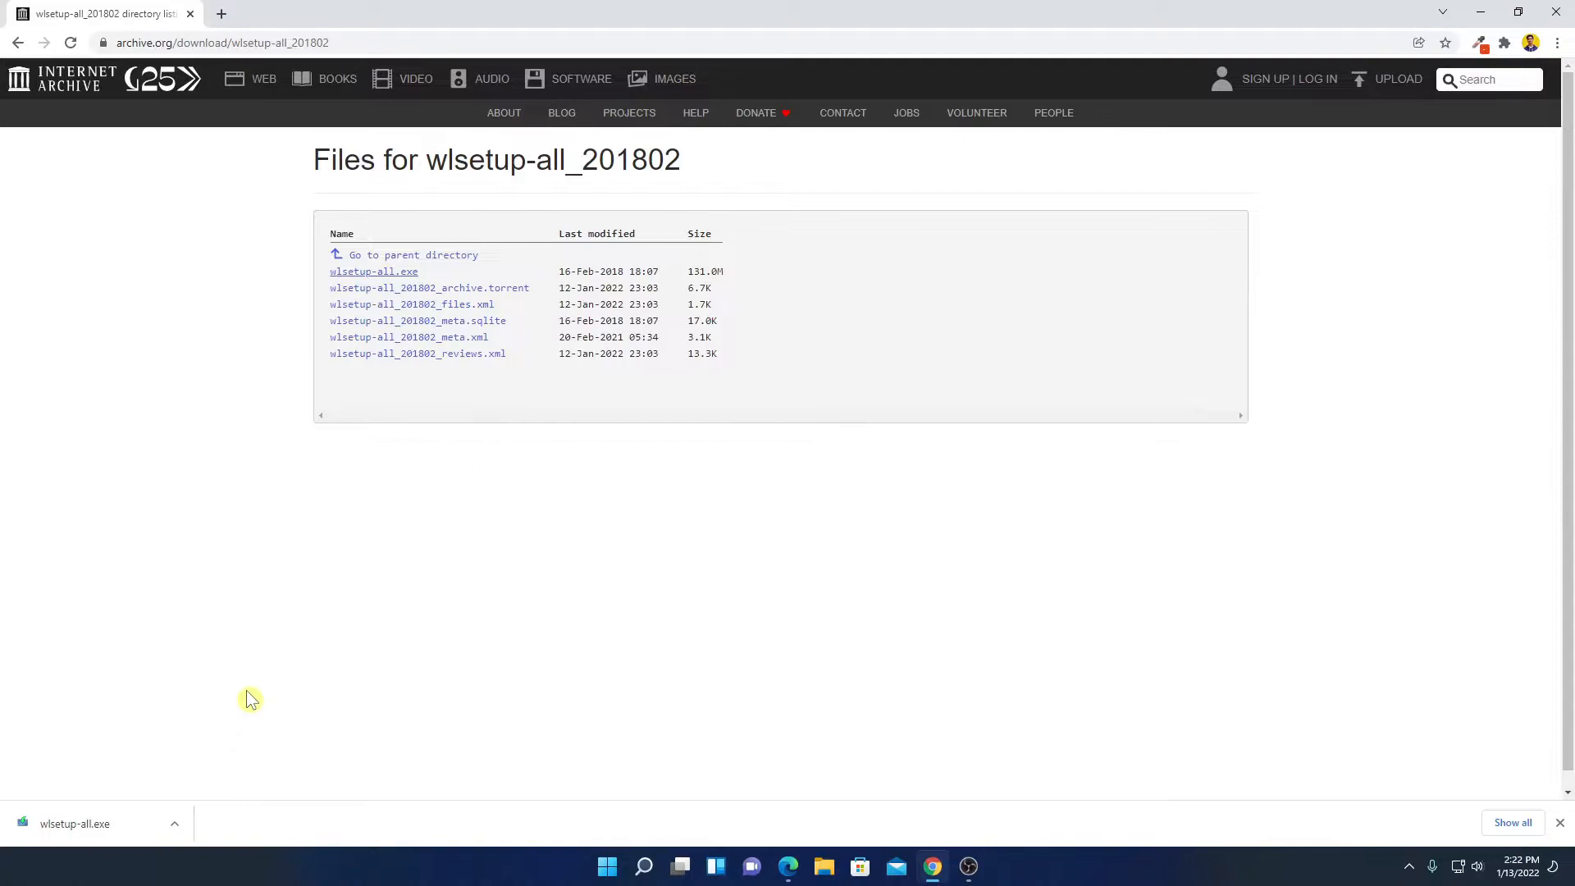
{"action": "left_click", "coordinate": [172, 822]}
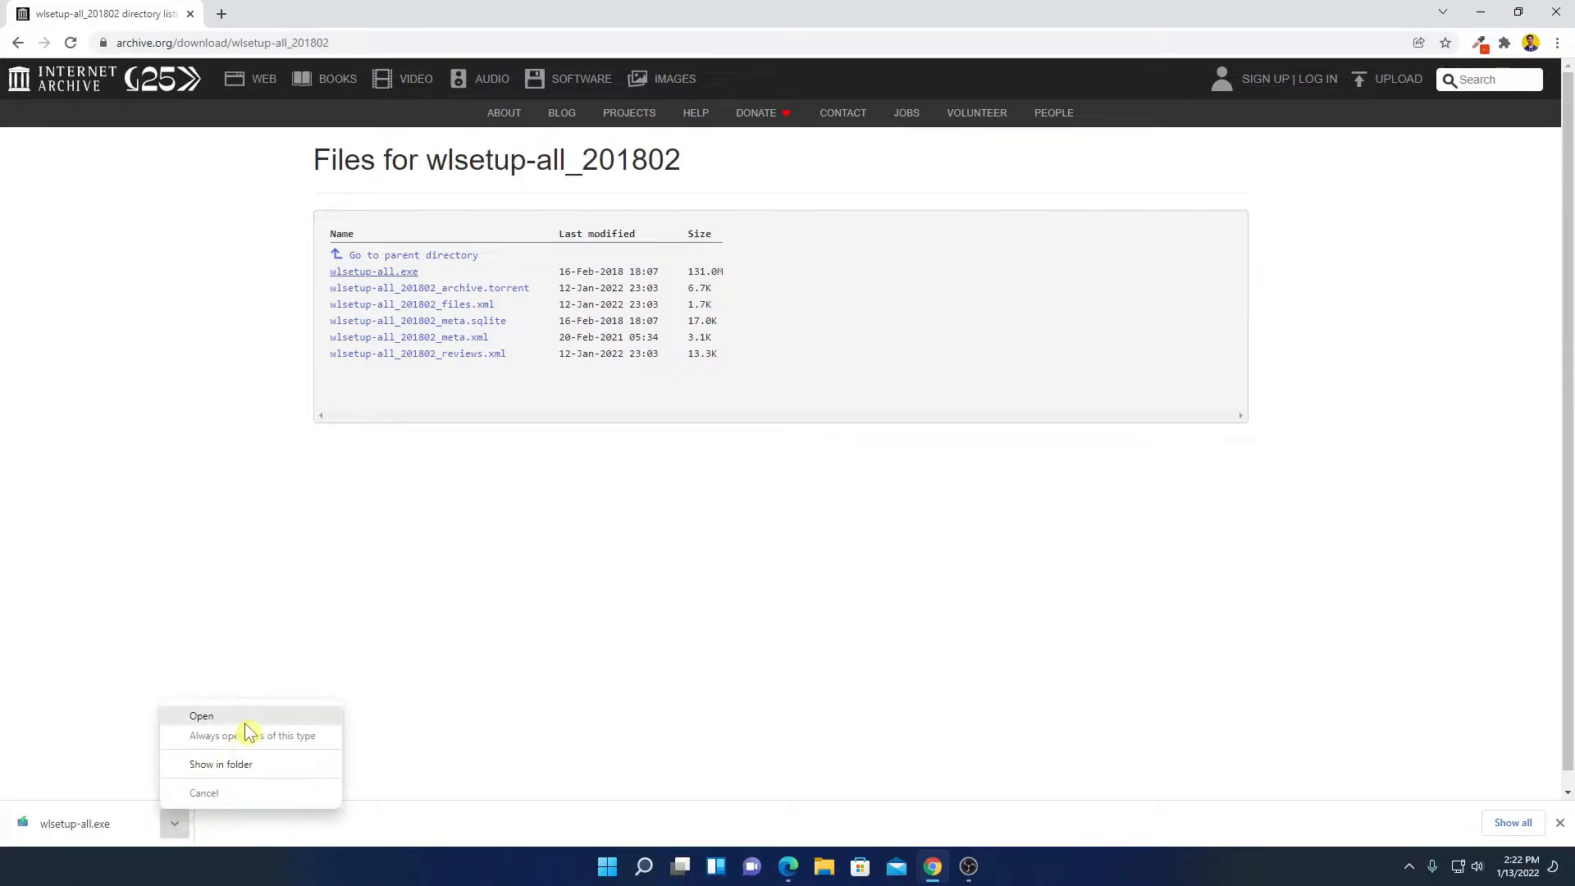
Run the downloaded installer and choose to pick individual programs to install
{"action": "left_click", "coordinate": [200, 716]}
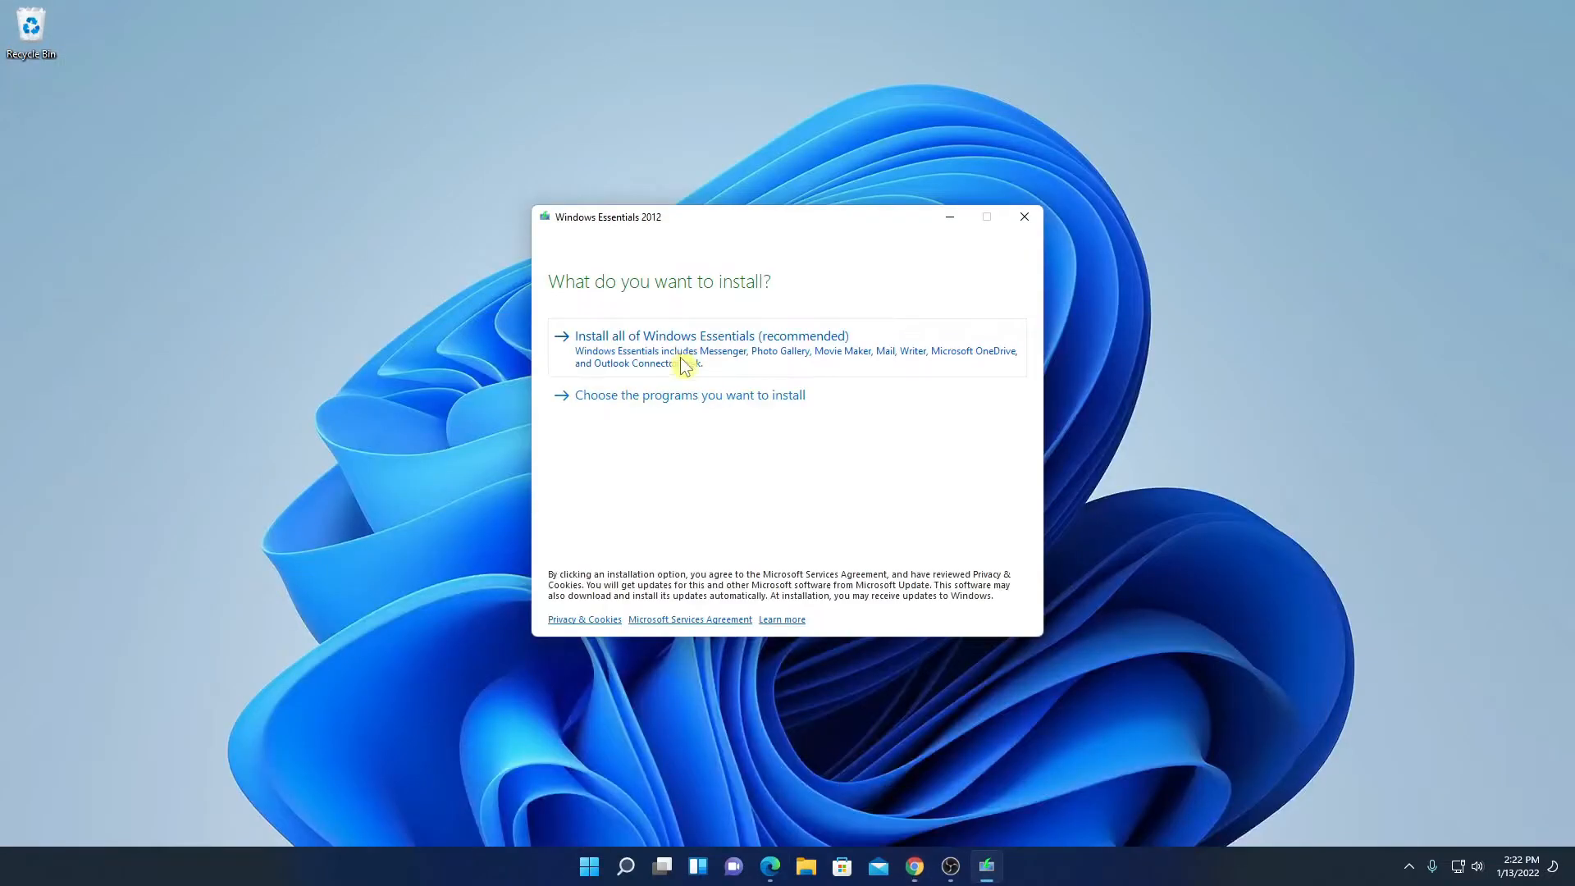
{"action": "mouse_move", "coordinate": [817, 315]}
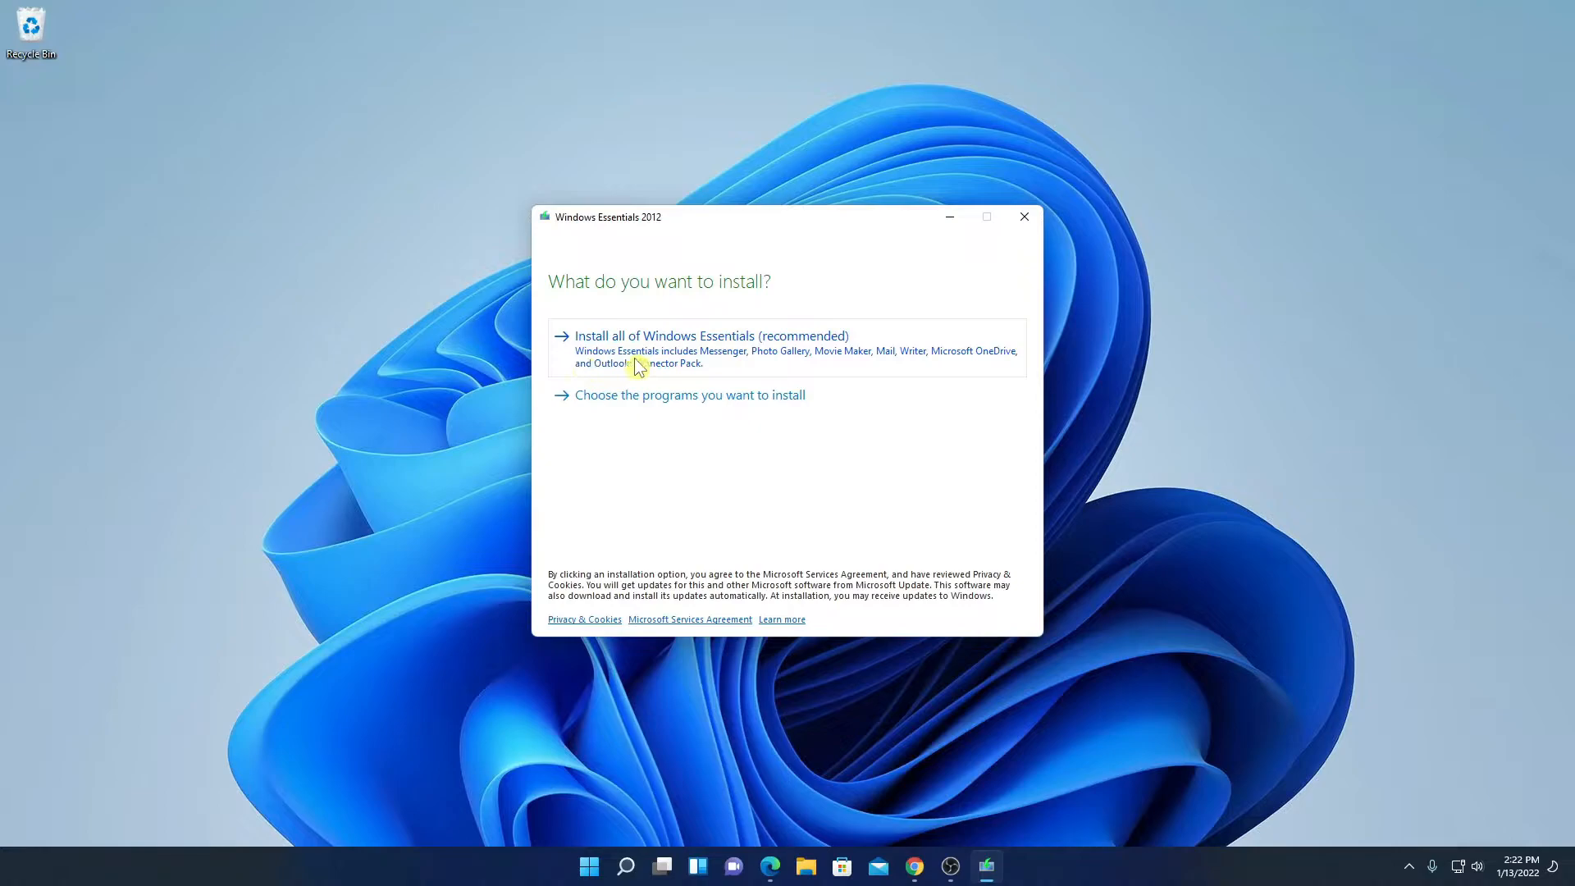
{"action": "mouse_move", "coordinate": [586, 419]}
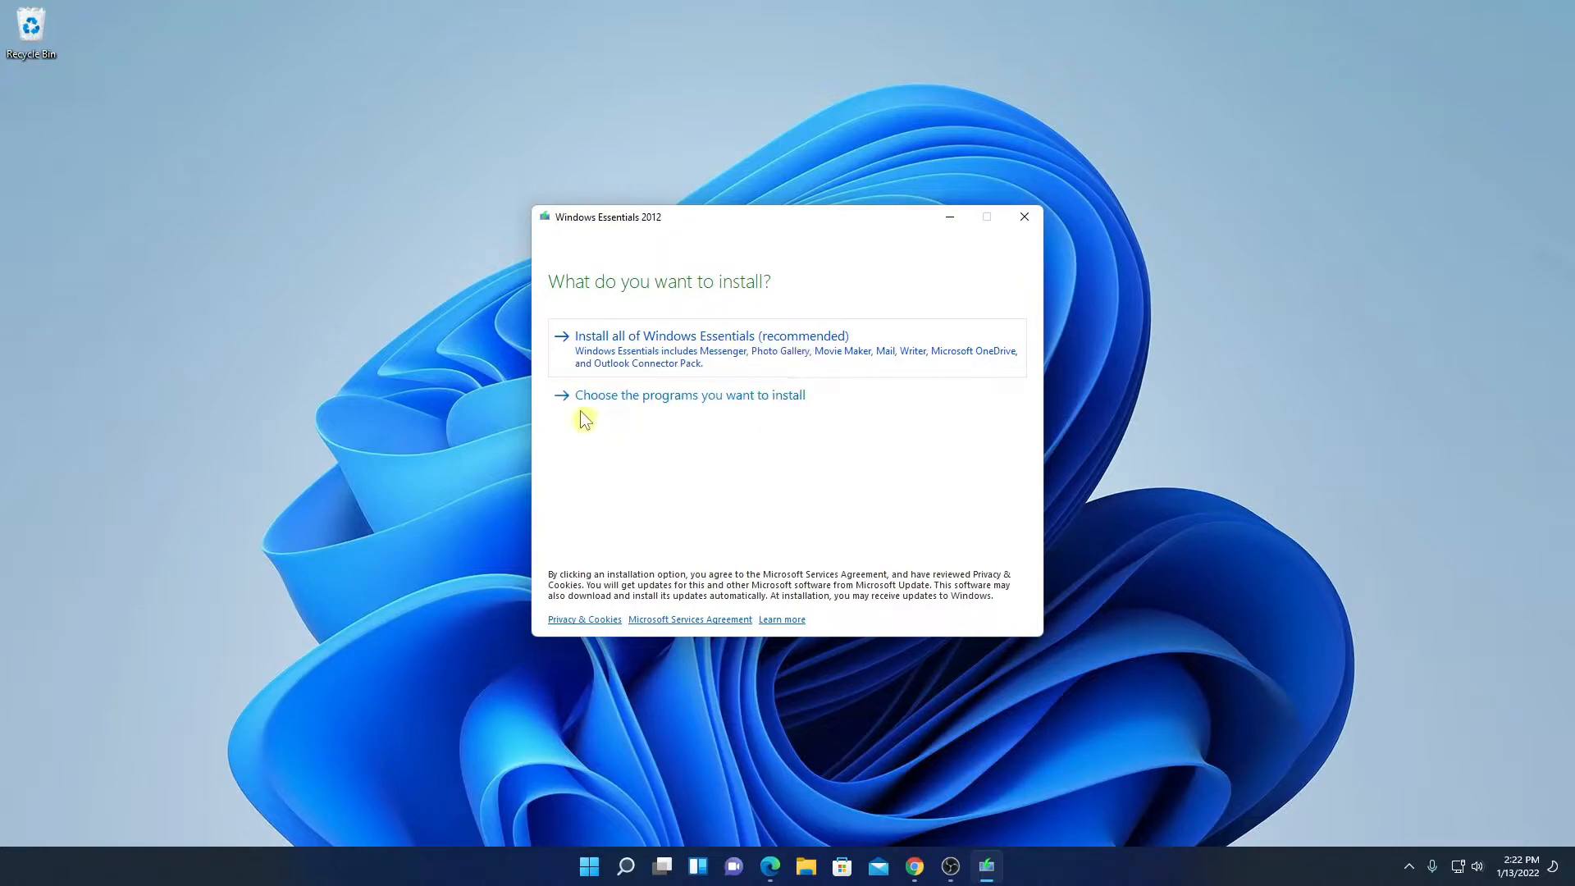
{"action": "mouse_move", "coordinate": [767, 402]}
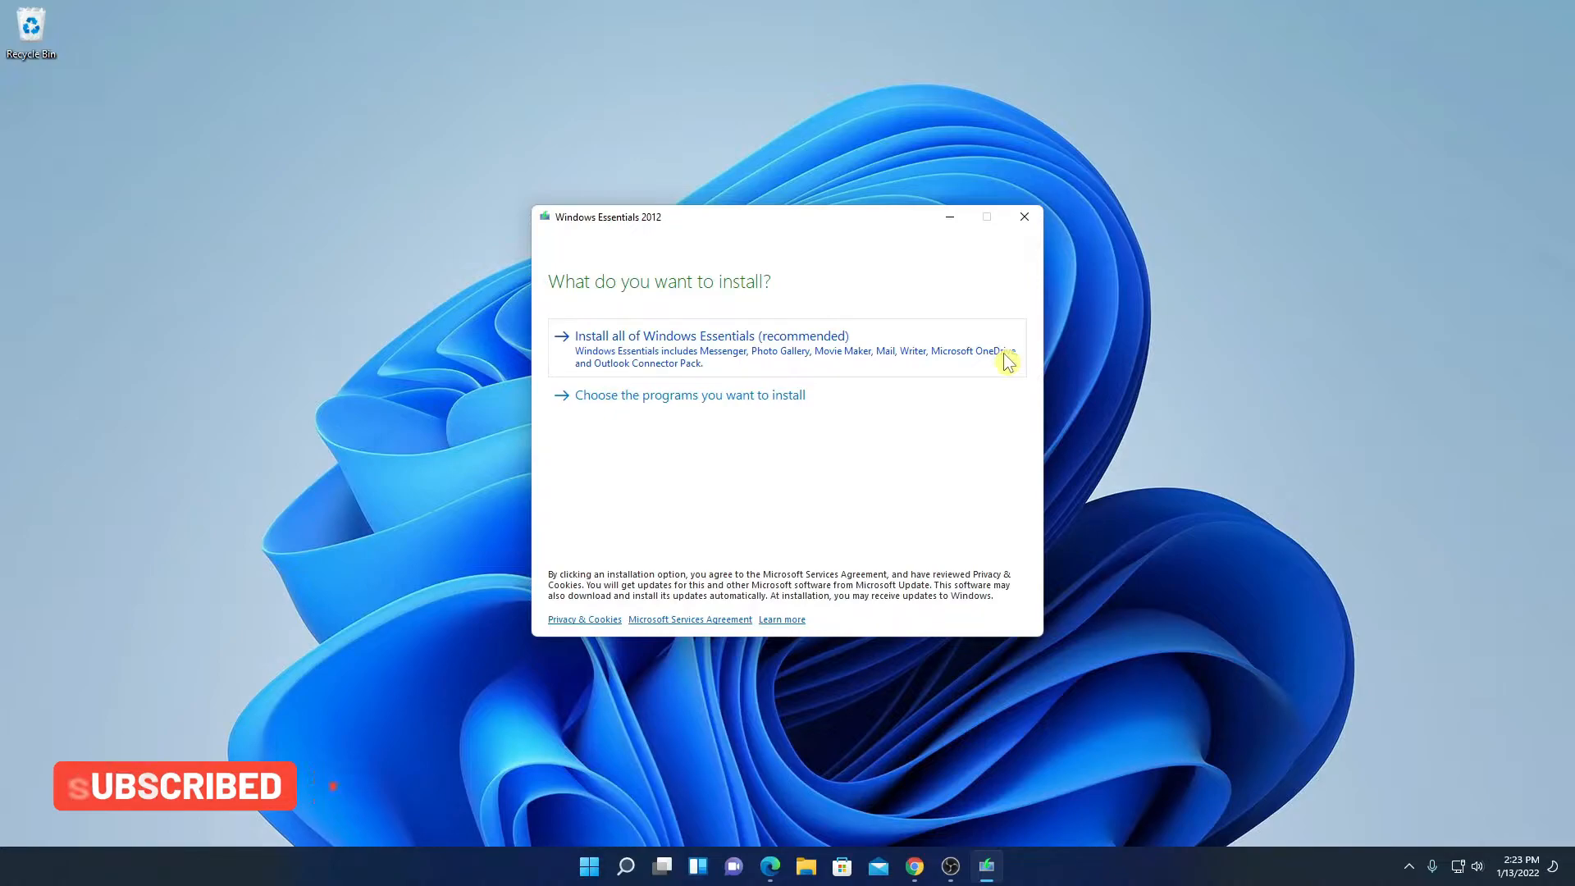
{"action": "mouse_move", "coordinate": [694, 415]}
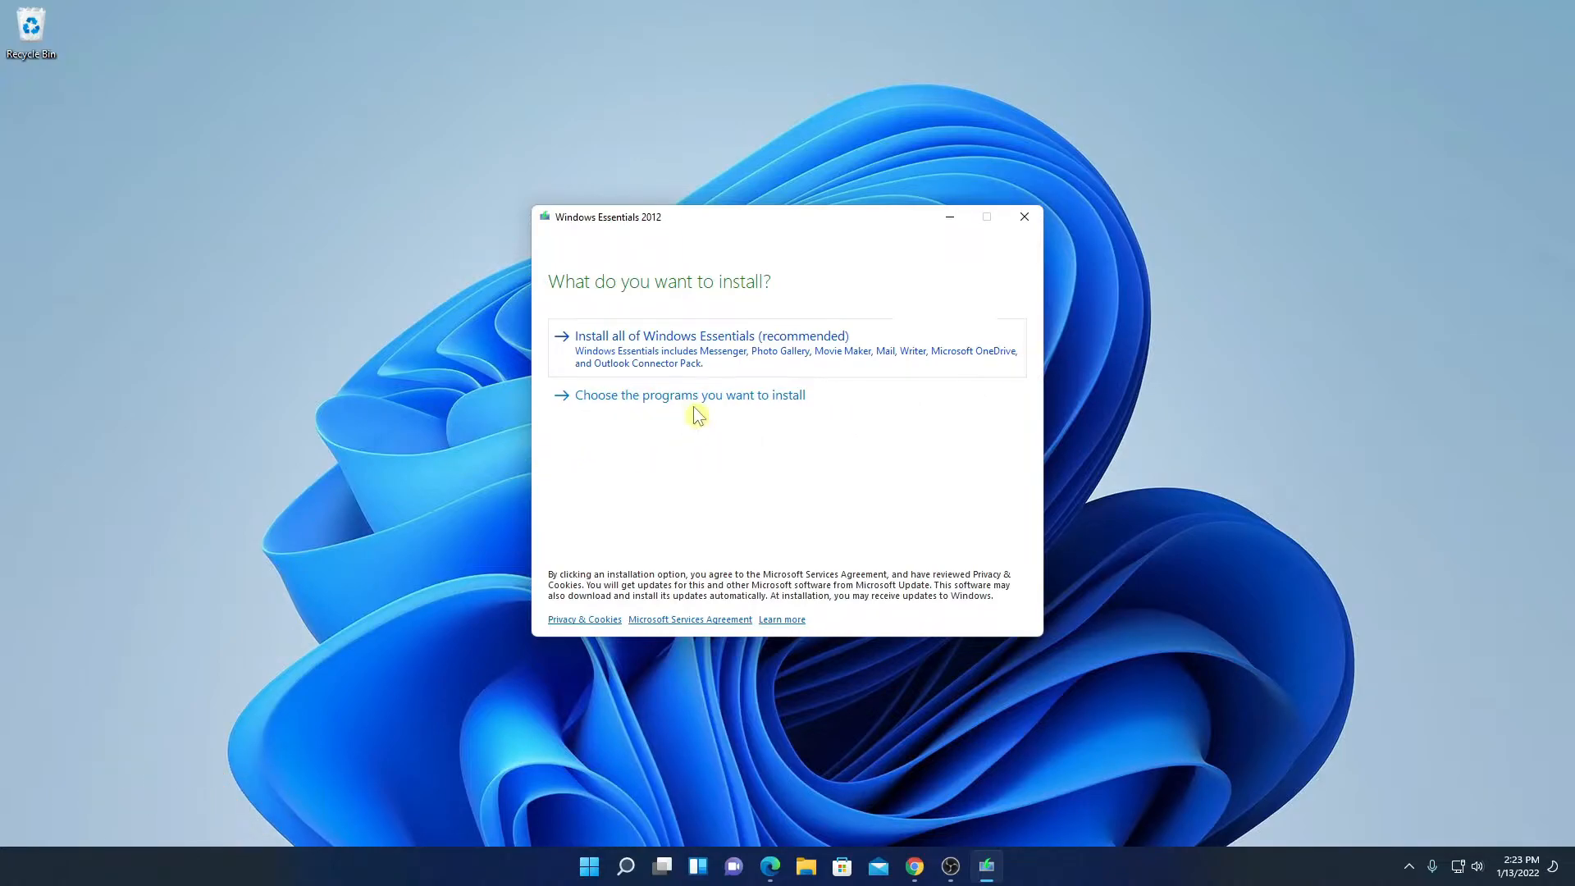
{"action": "left_click", "coordinate": [689, 394]}
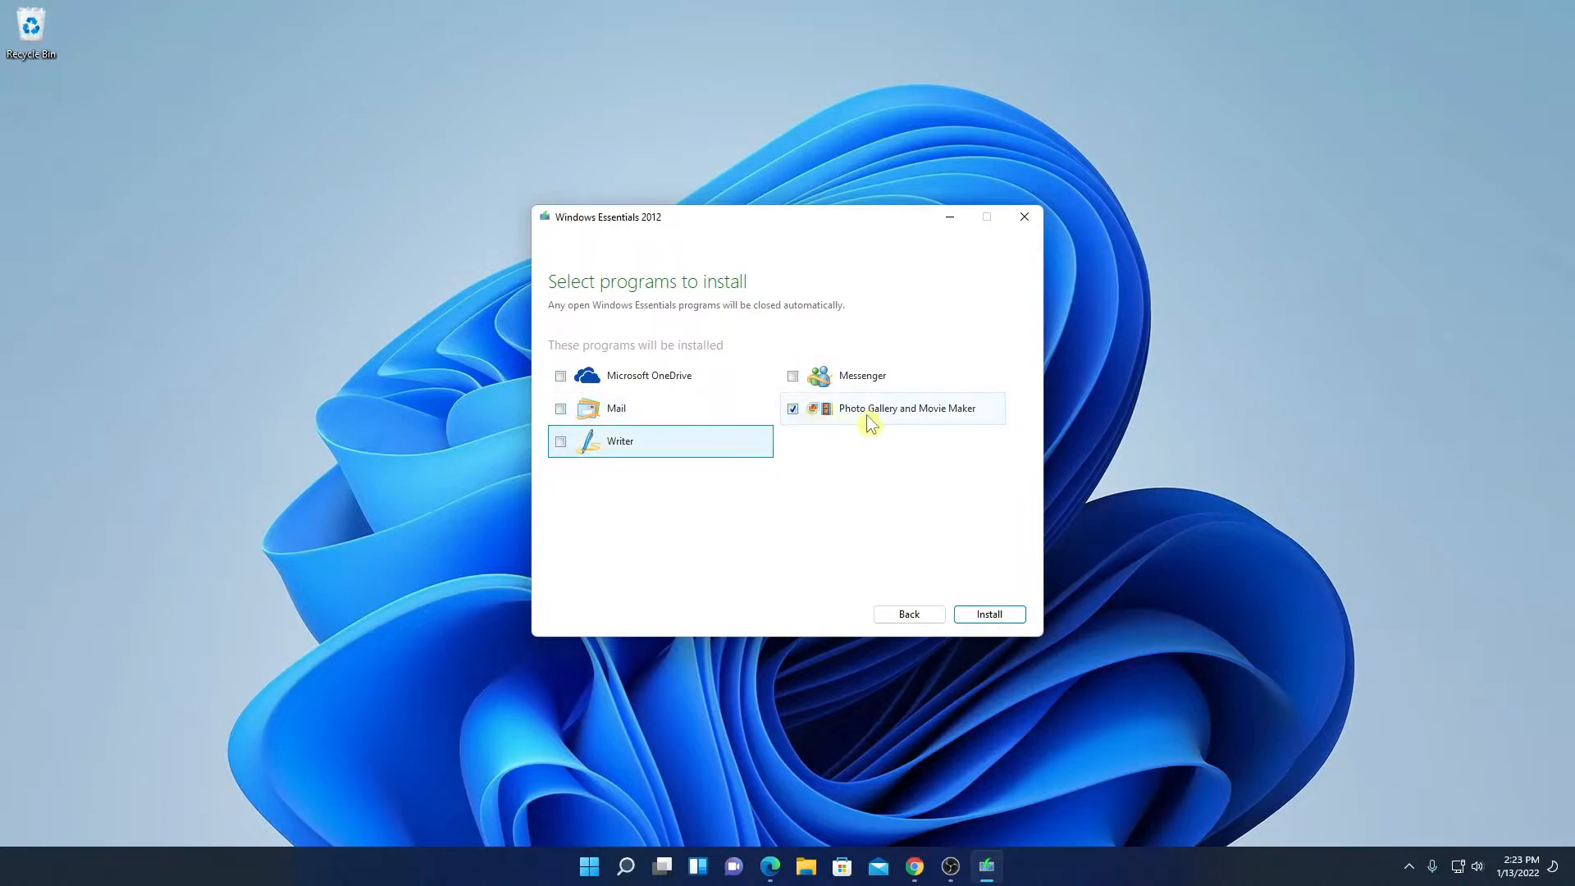
{"action": "mouse_move", "coordinate": [984, 446]}
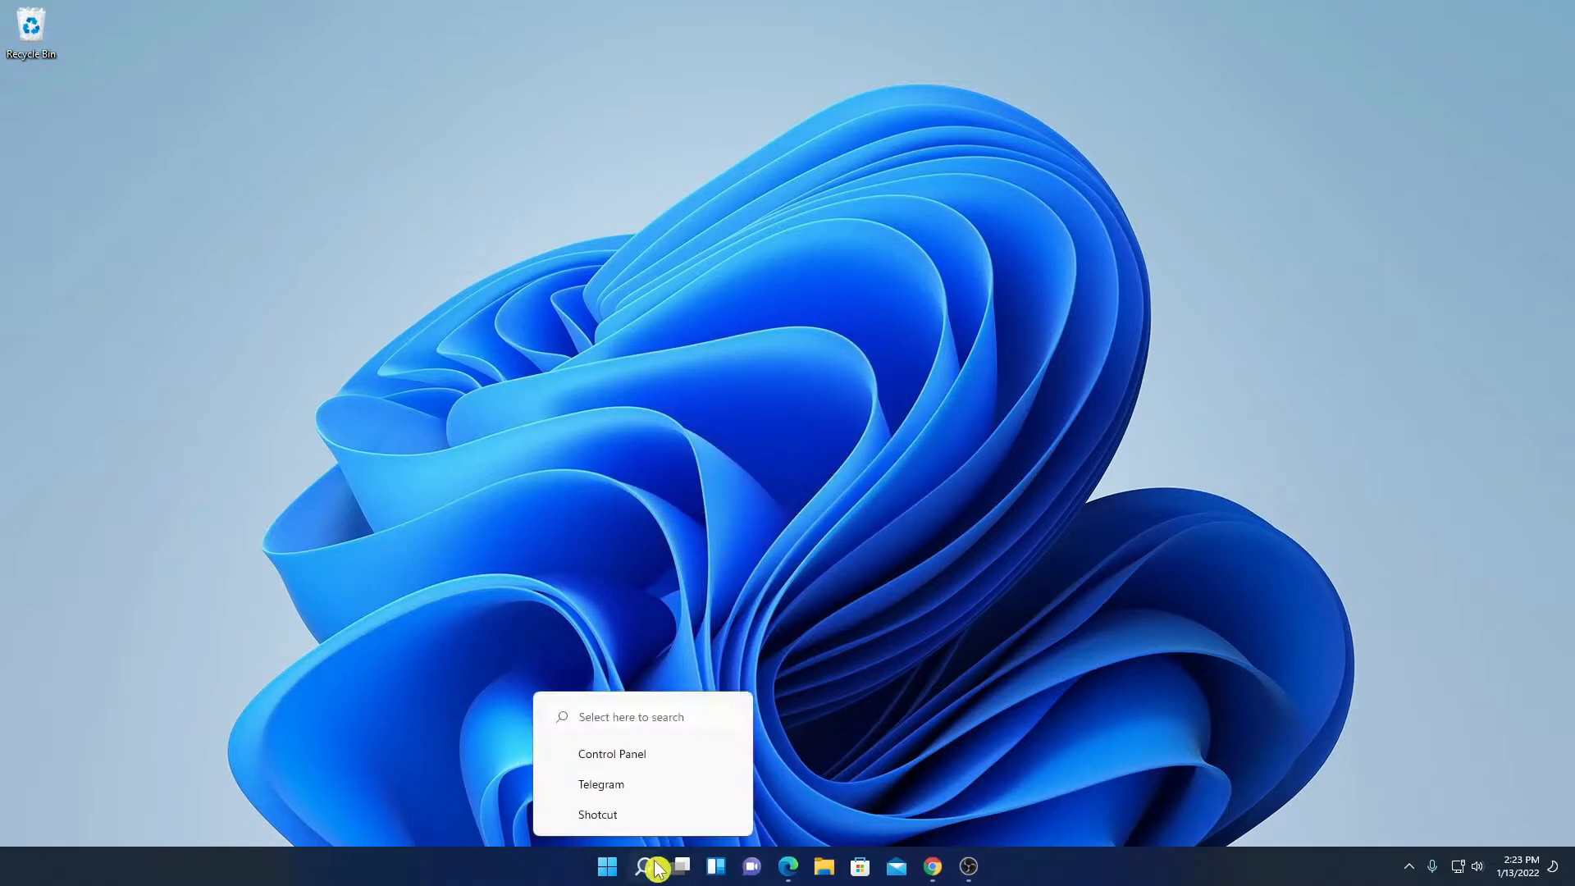
Search for 'movies & TV', launch Movie Maker and scroll through the Services Agreement
{"action": "type", "text": "movies & TV"}
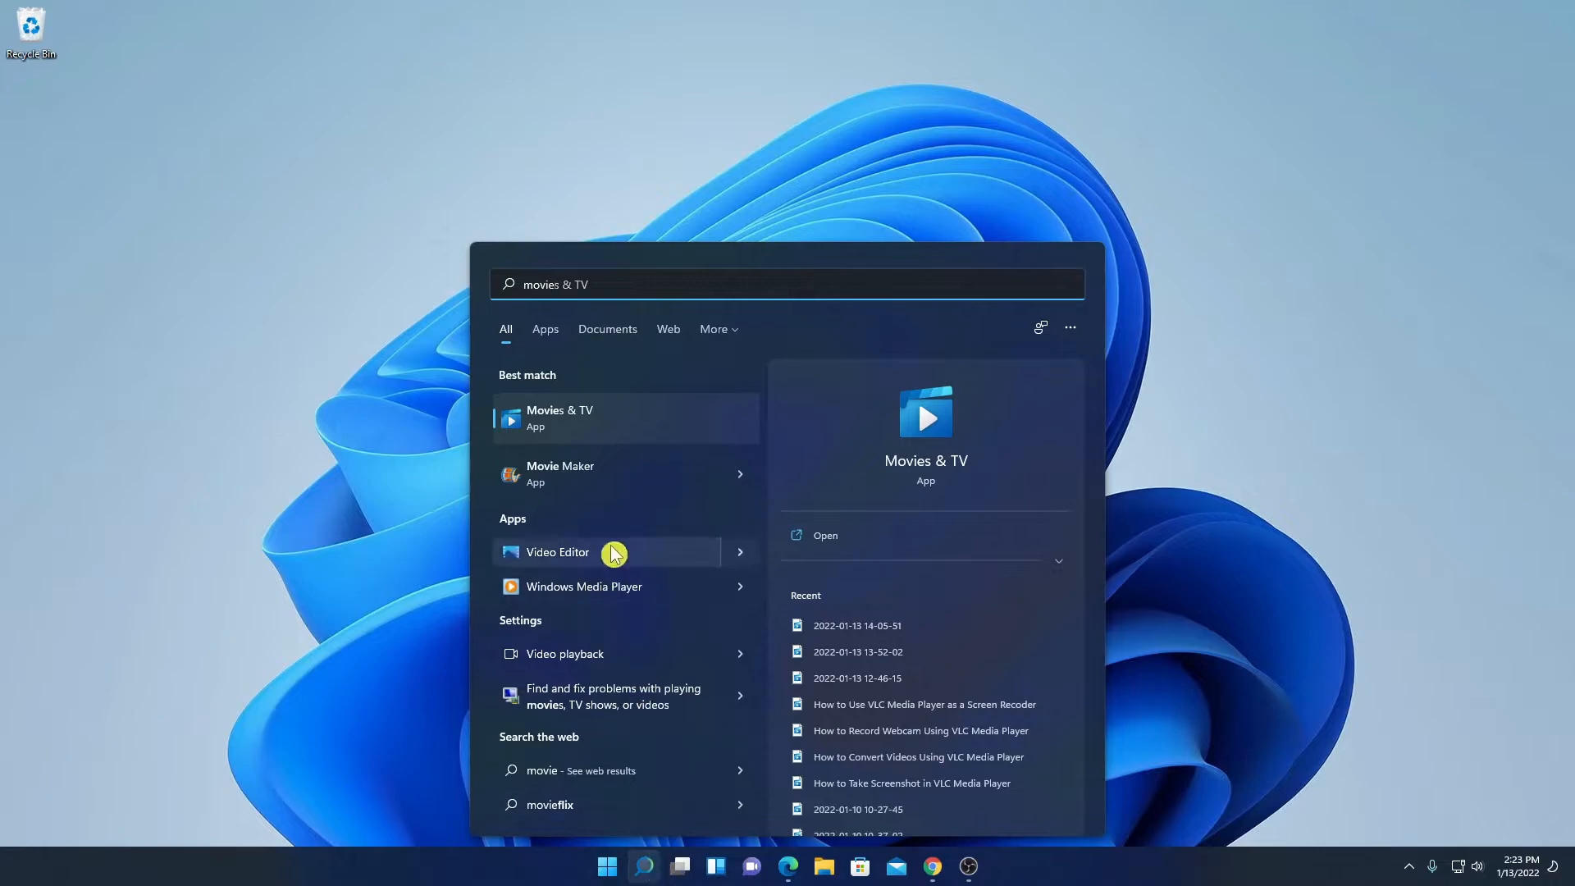
{"action": "mouse_move", "coordinate": [610, 489]}
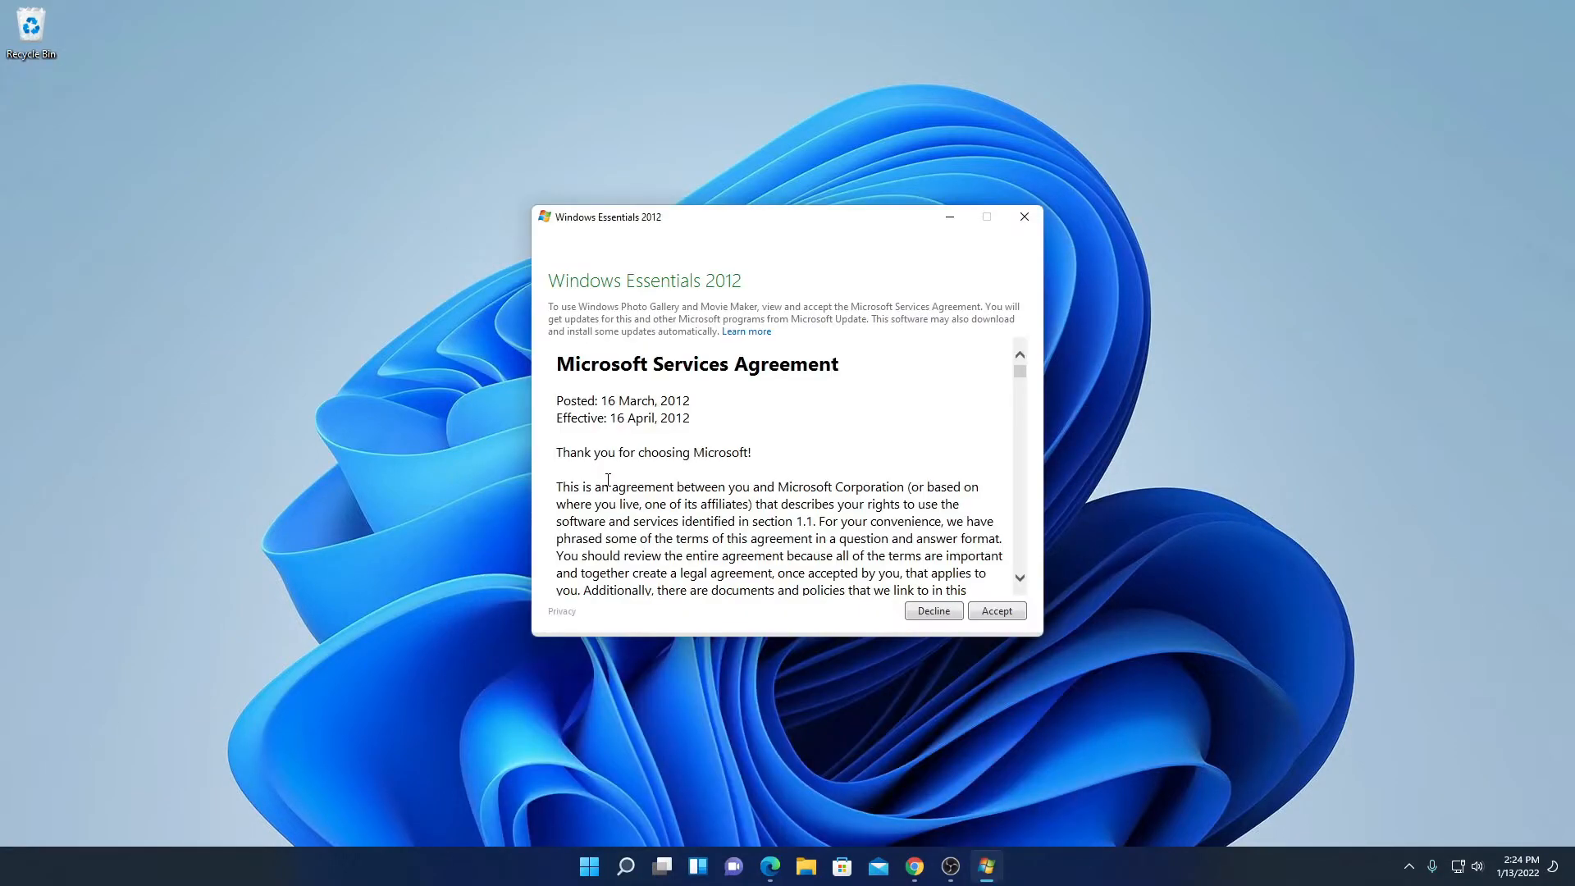
{"action": "mouse_move", "coordinate": [851, 390]}
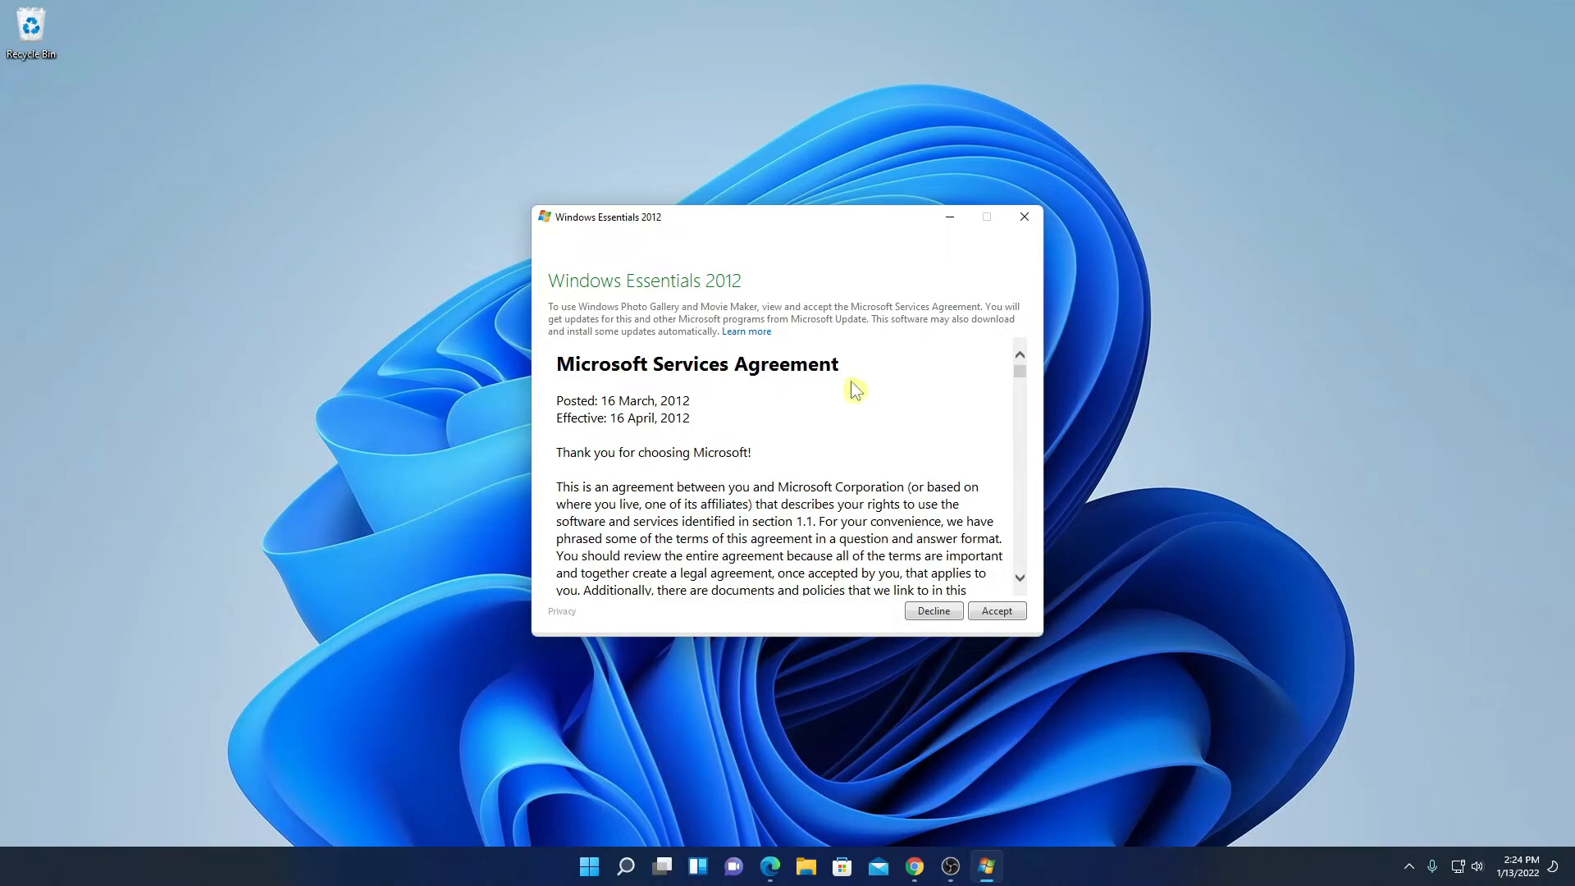
{"action": "scroll", "scroll_direction": "down", "scroll_amount": 3}
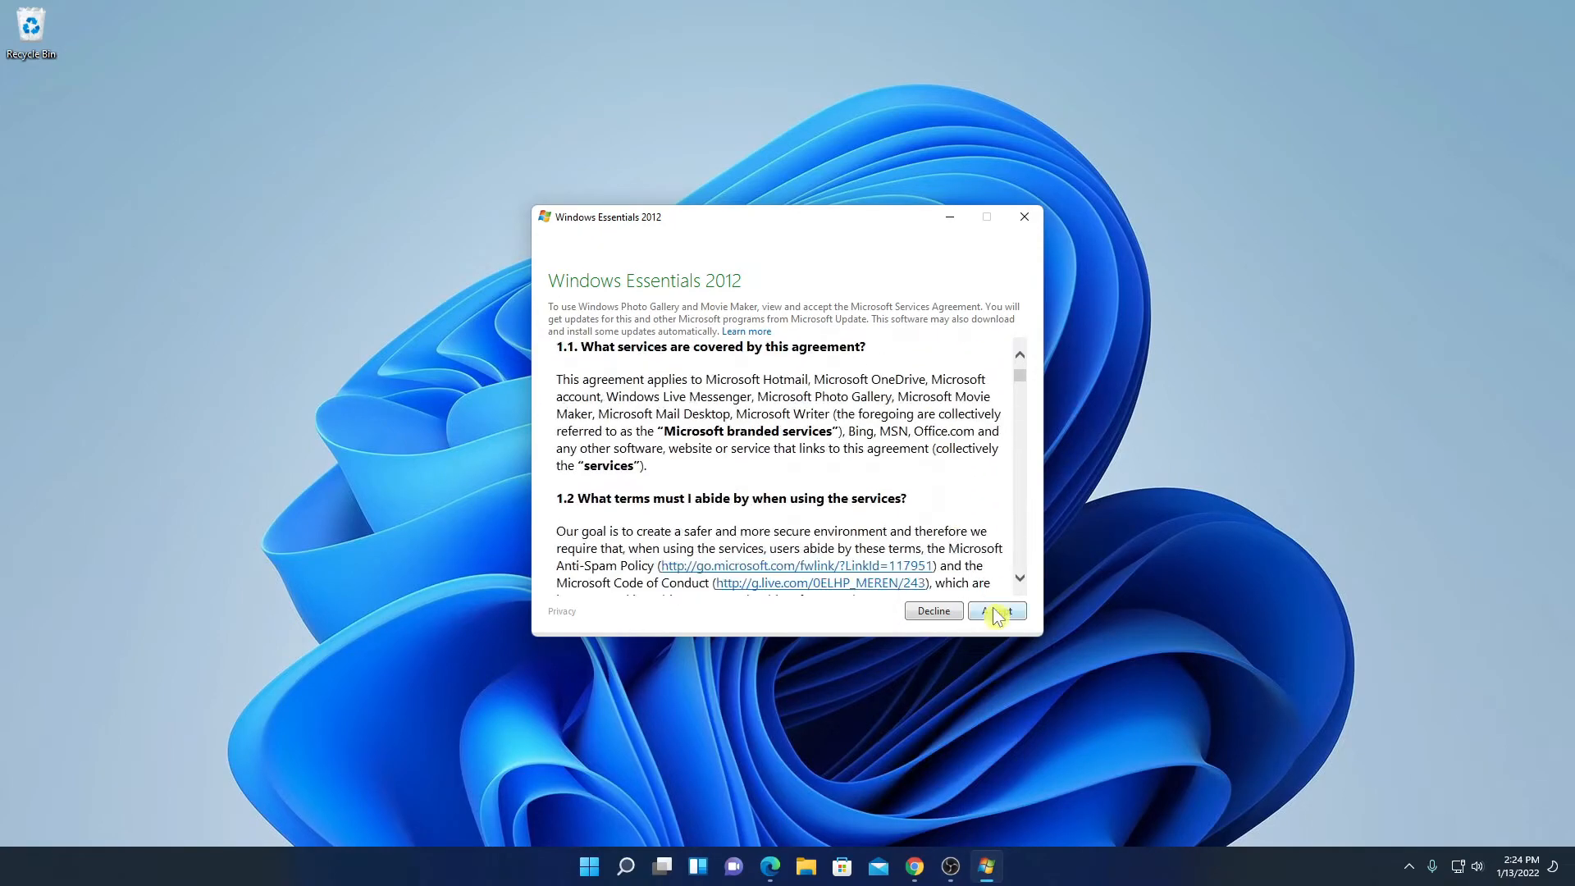
{"action": "left_click", "coordinate": [996, 610]}
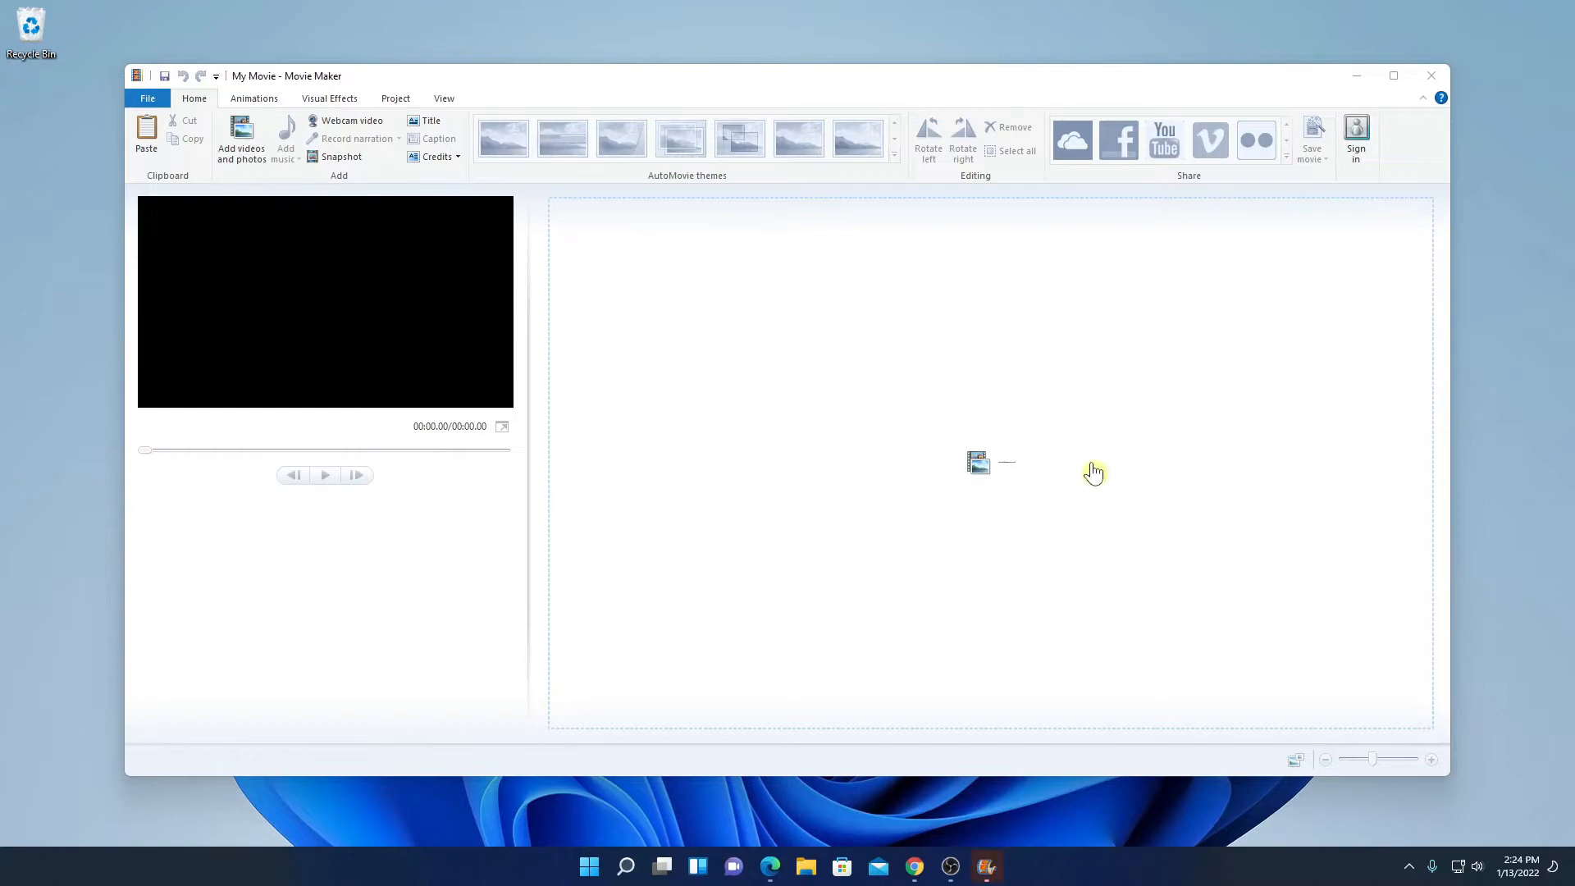
{"action": "mouse_move", "coordinate": [524, 502]}
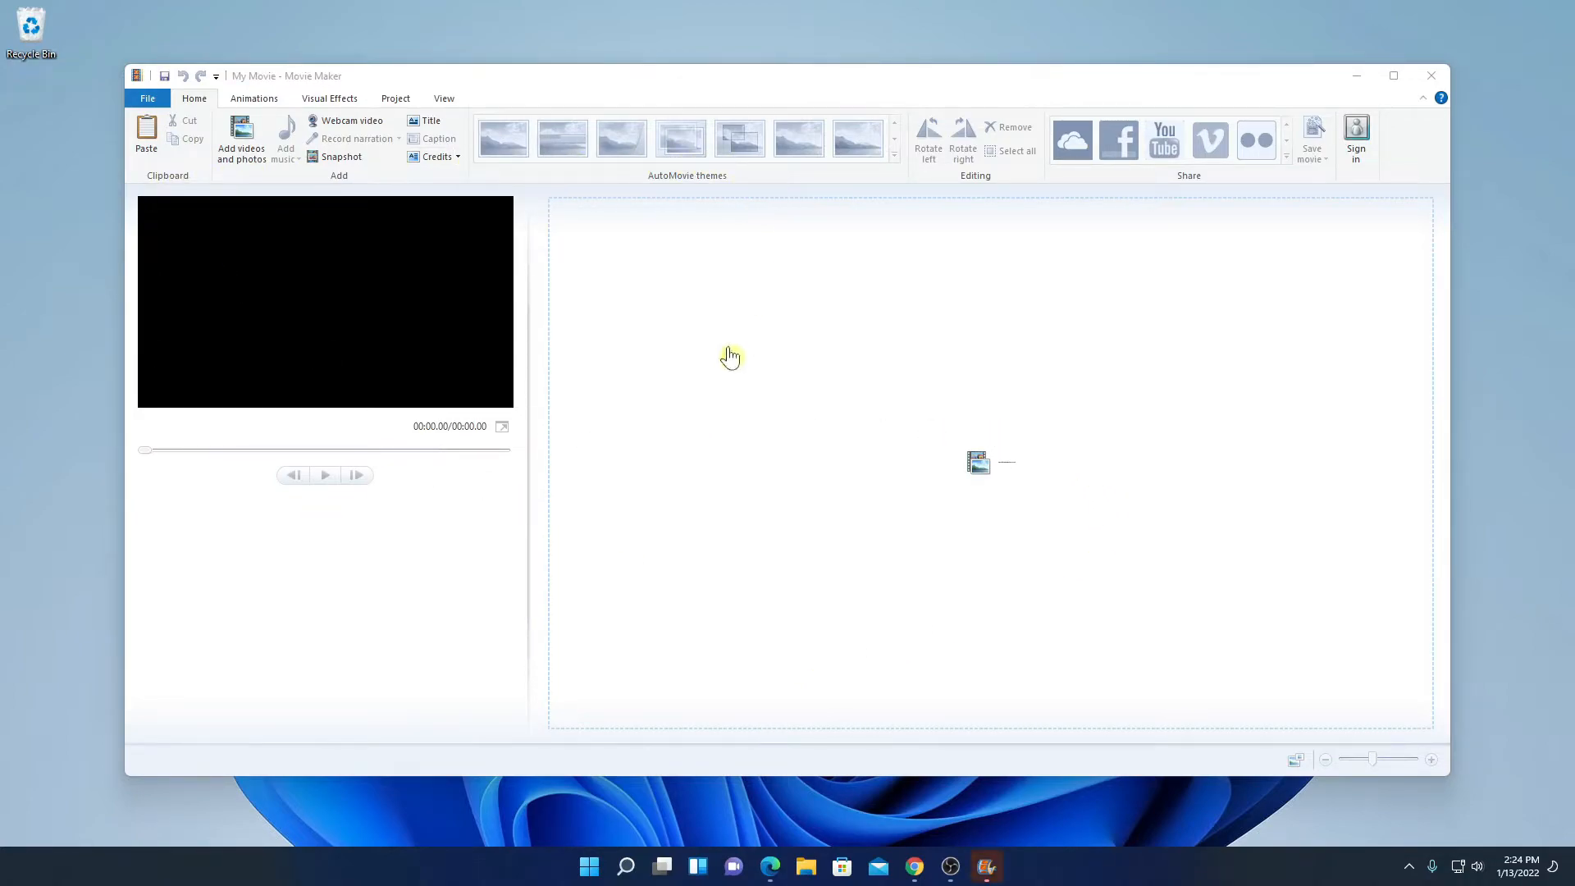
{"action": "mouse_move", "coordinate": [359, 574]}
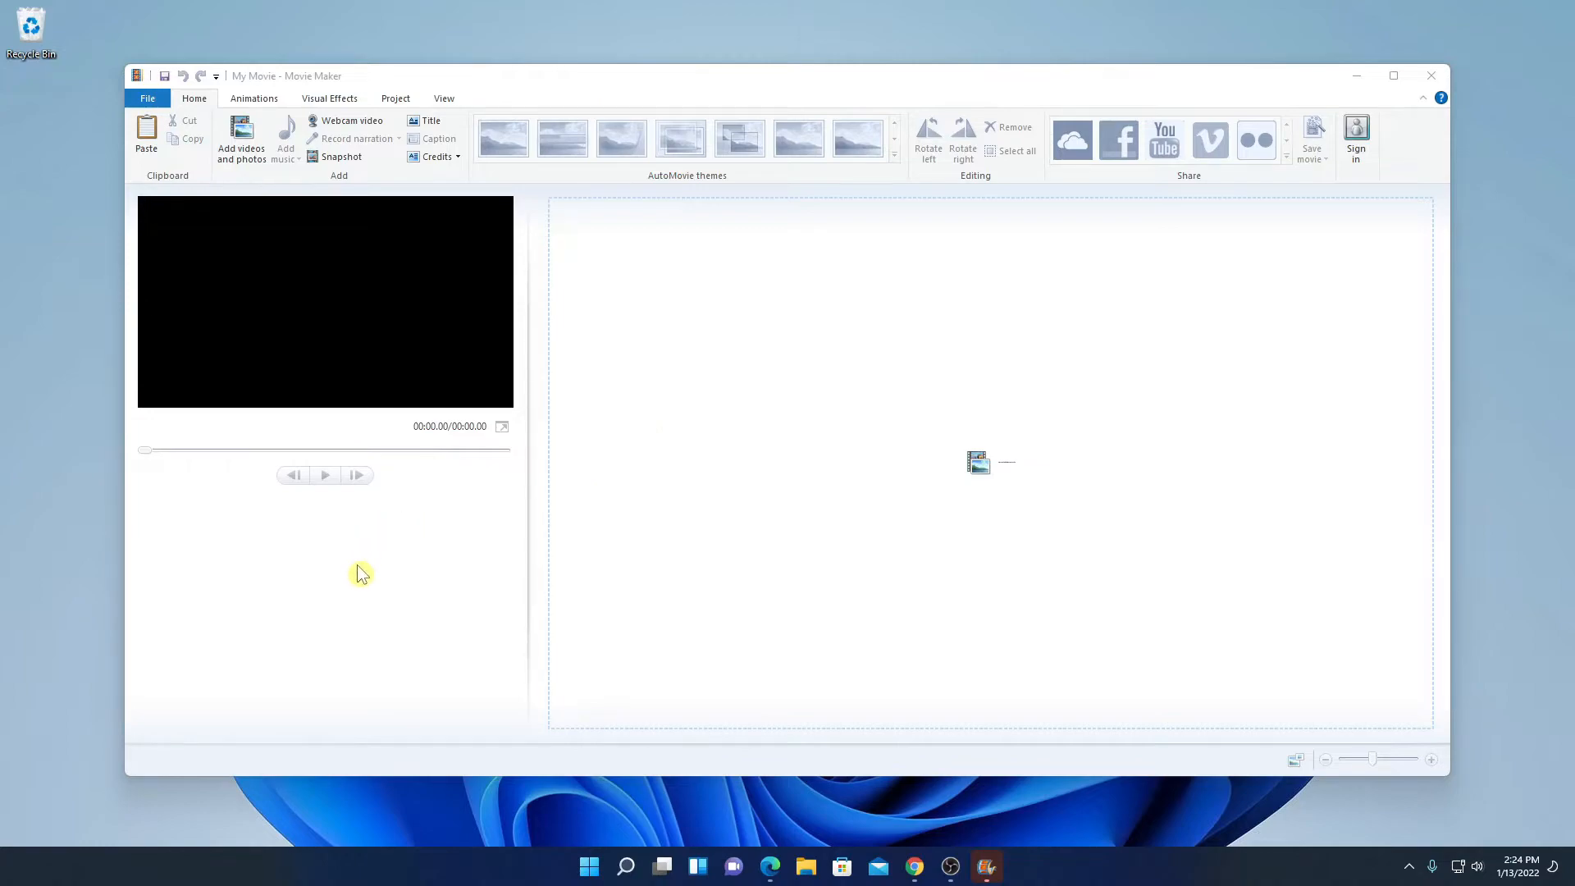
{"action": "left_click", "coordinate": [253, 97]}
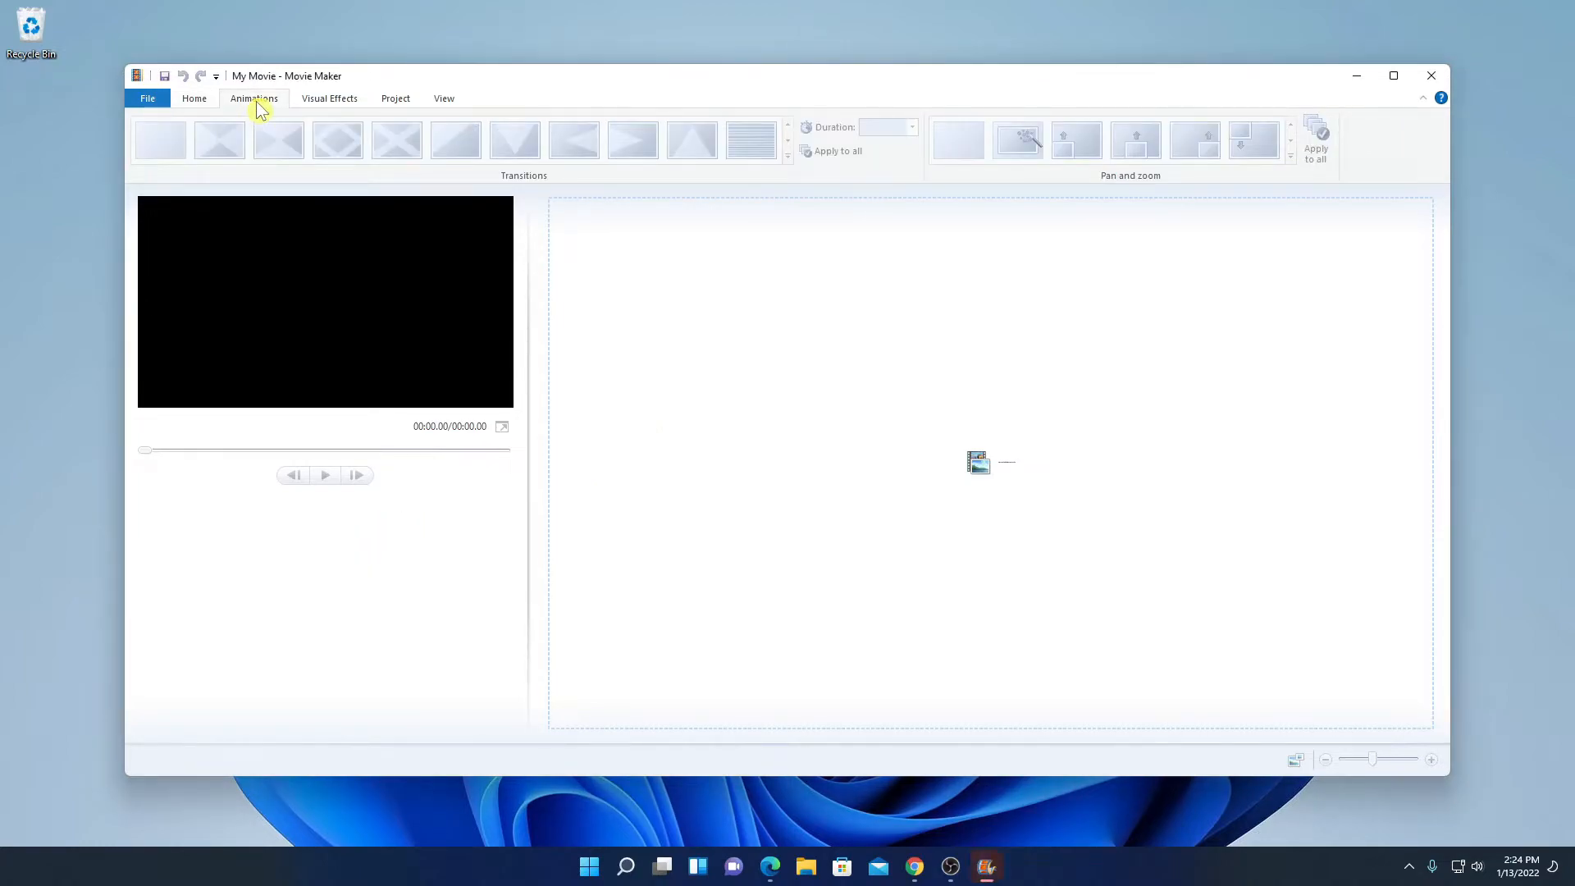
{"action": "mouse_move", "coordinate": [722, 151]}
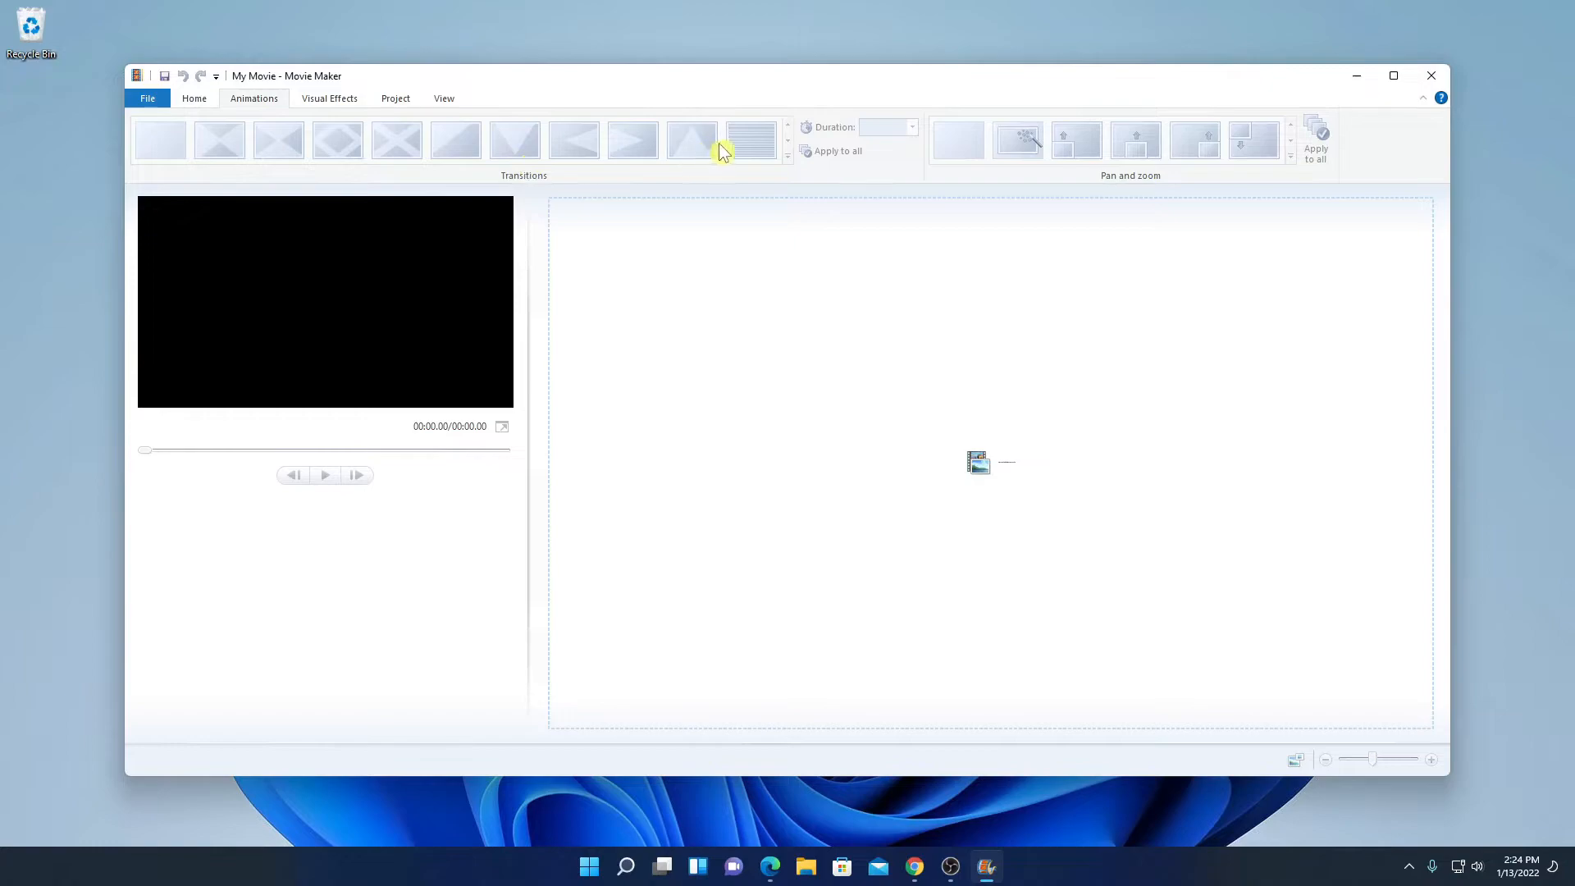
{"action": "left_click", "coordinate": [328, 96]}
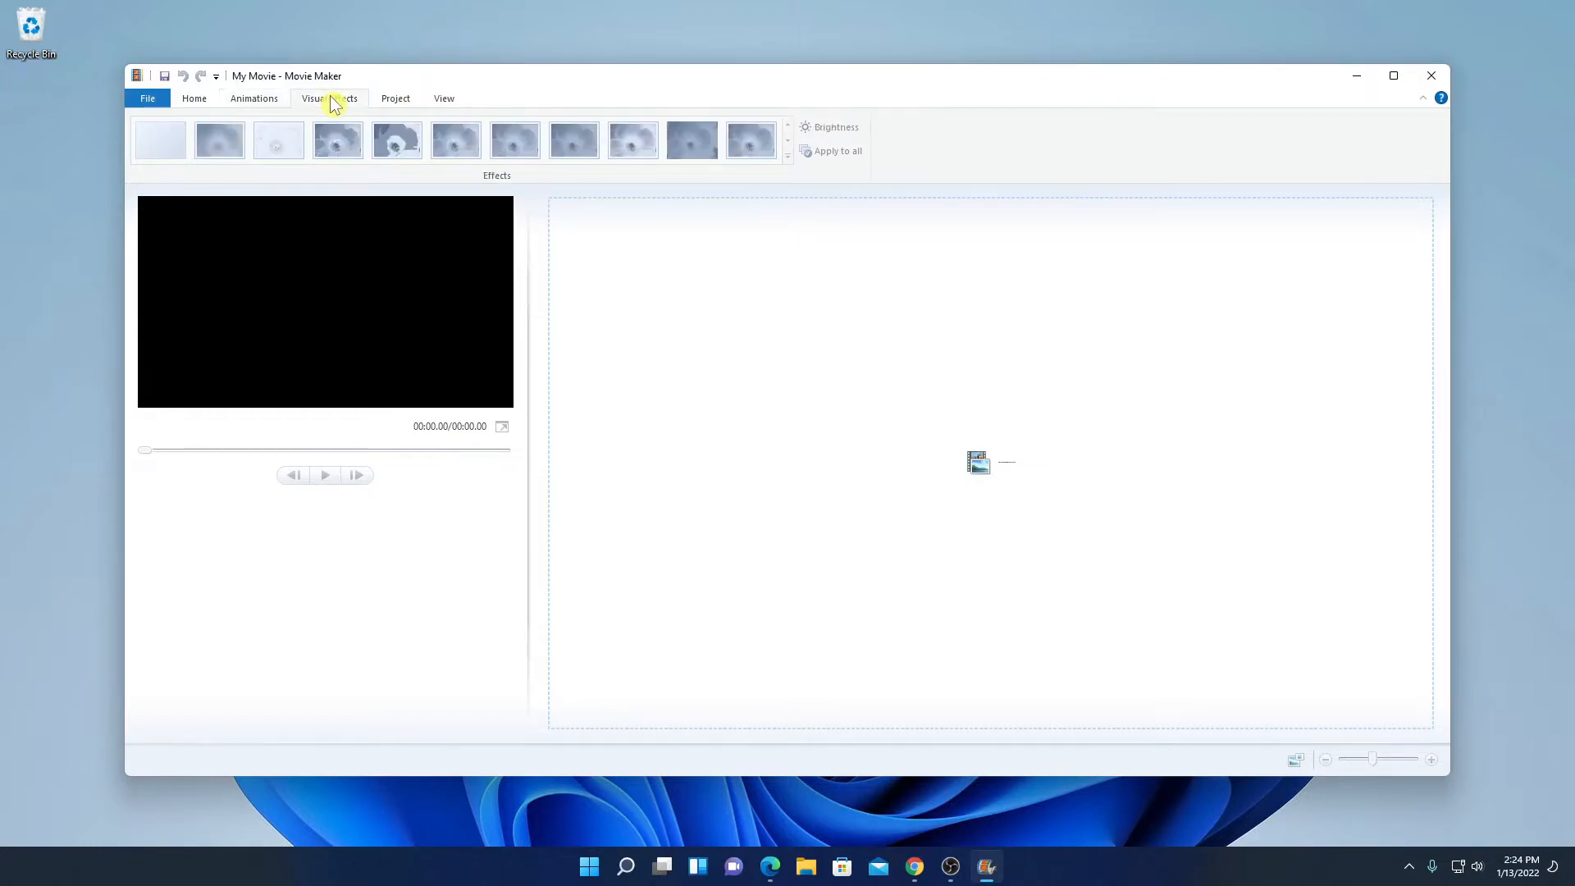
{"action": "left_click", "coordinate": [395, 96]}
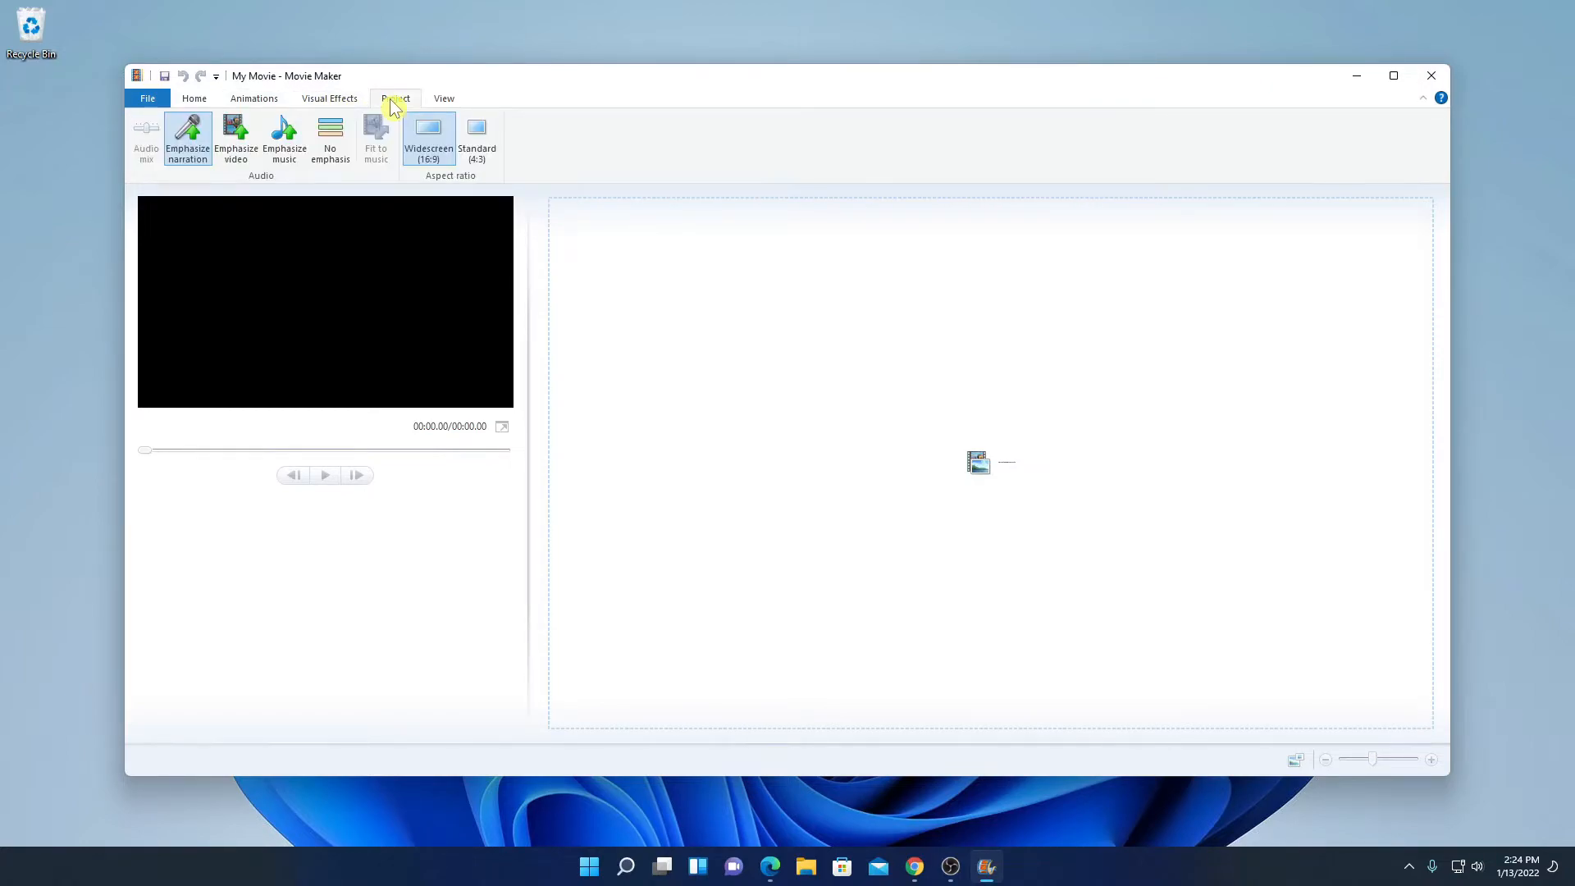
{"action": "left_click", "coordinate": [194, 97]}
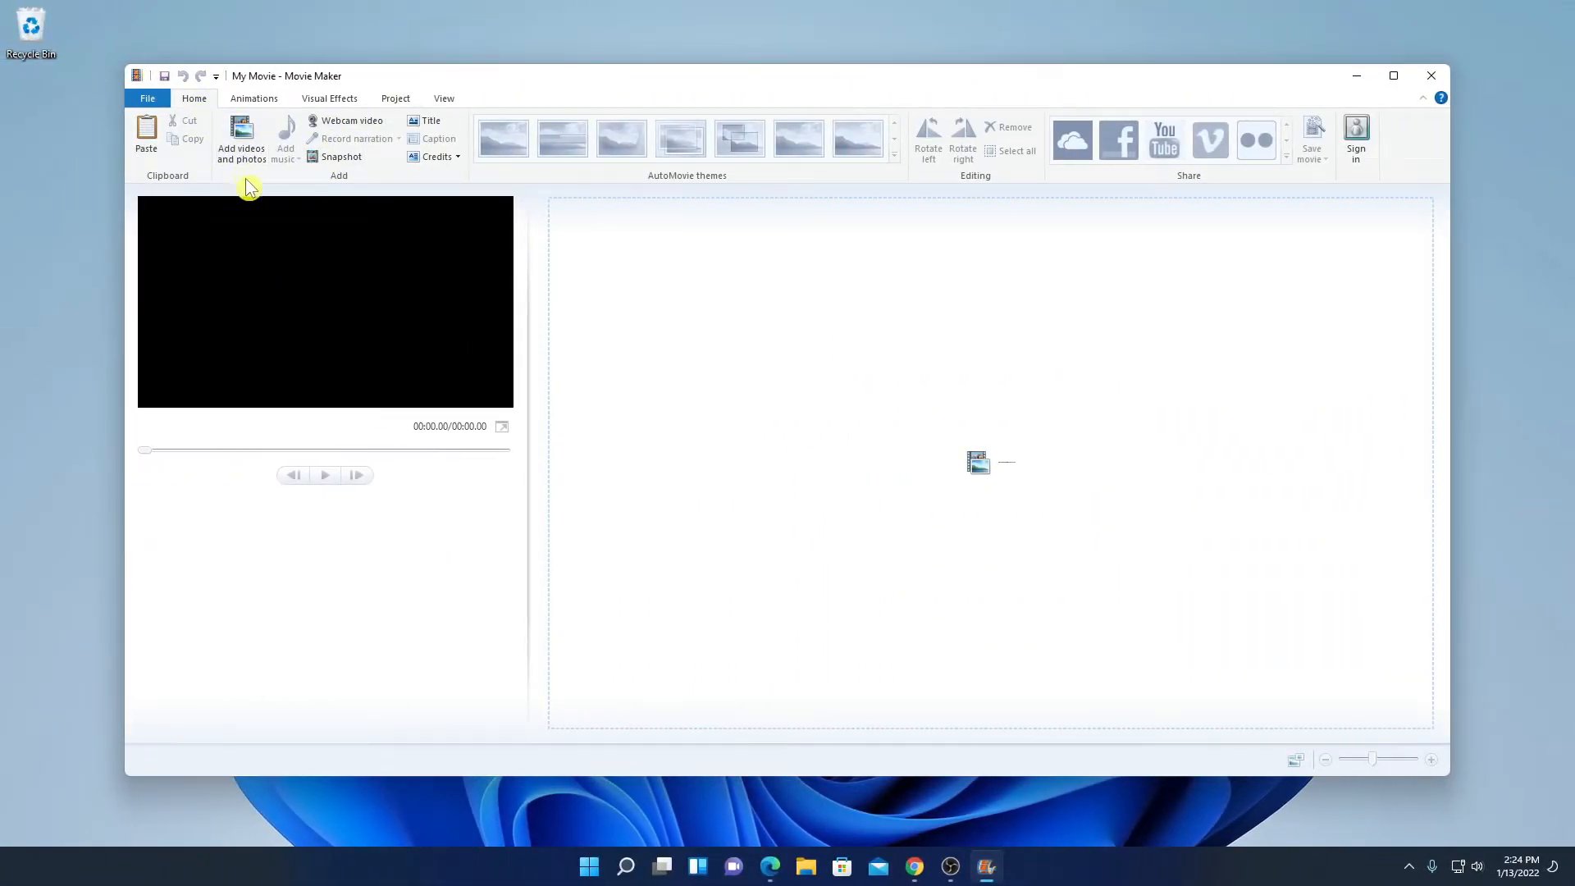
Add a video to the project from the YouTube Videos folder
{"action": "left_click", "coordinate": [240, 136]}
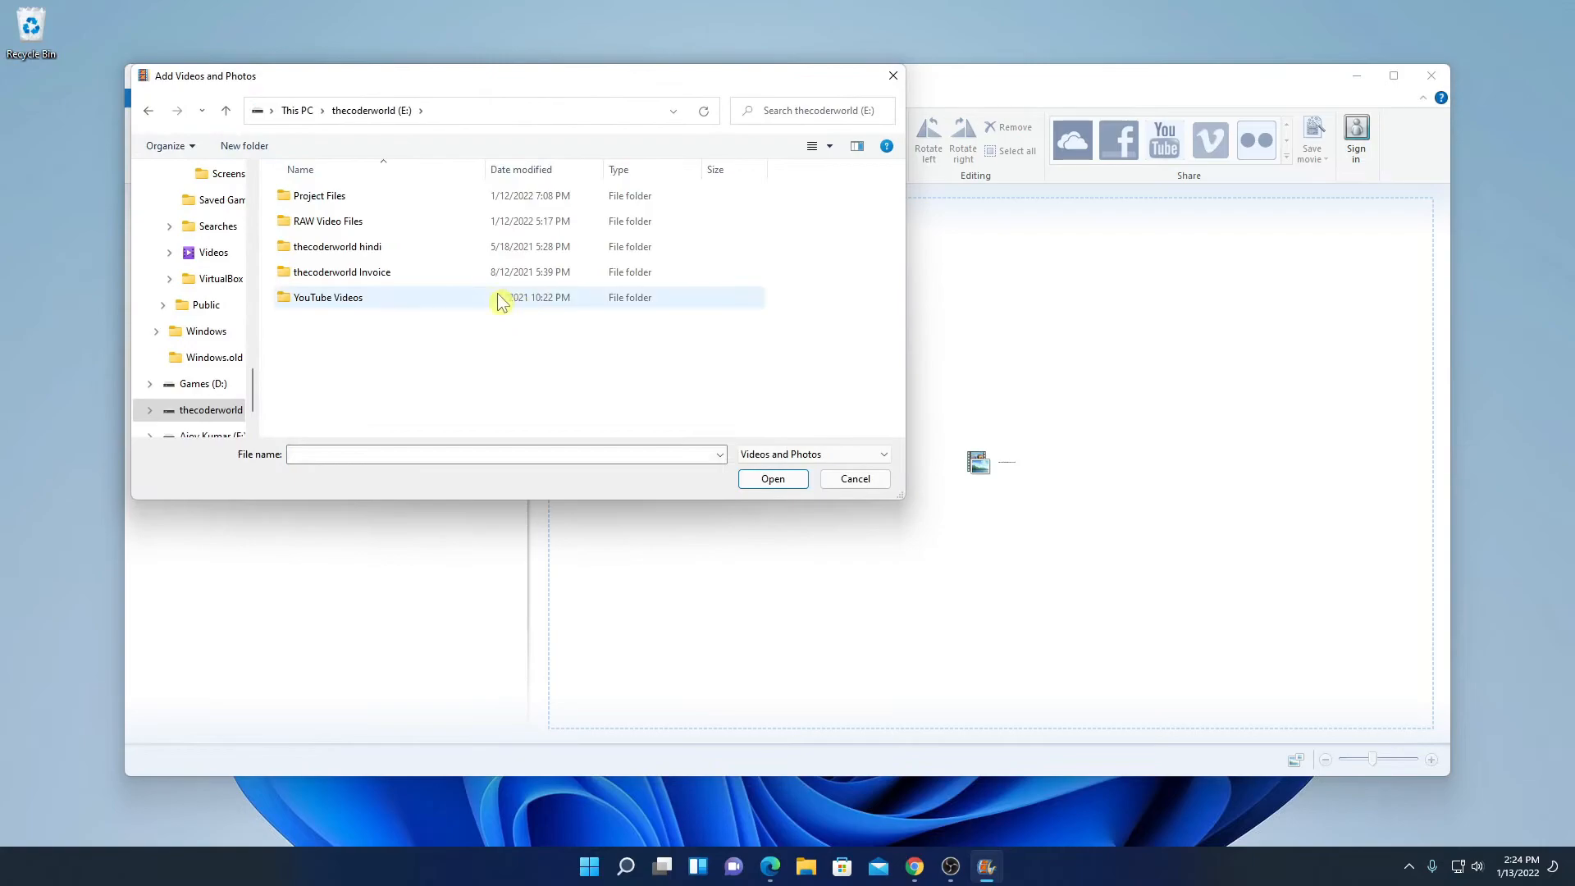
{"action": "double_click", "coordinate": [326, 297]}
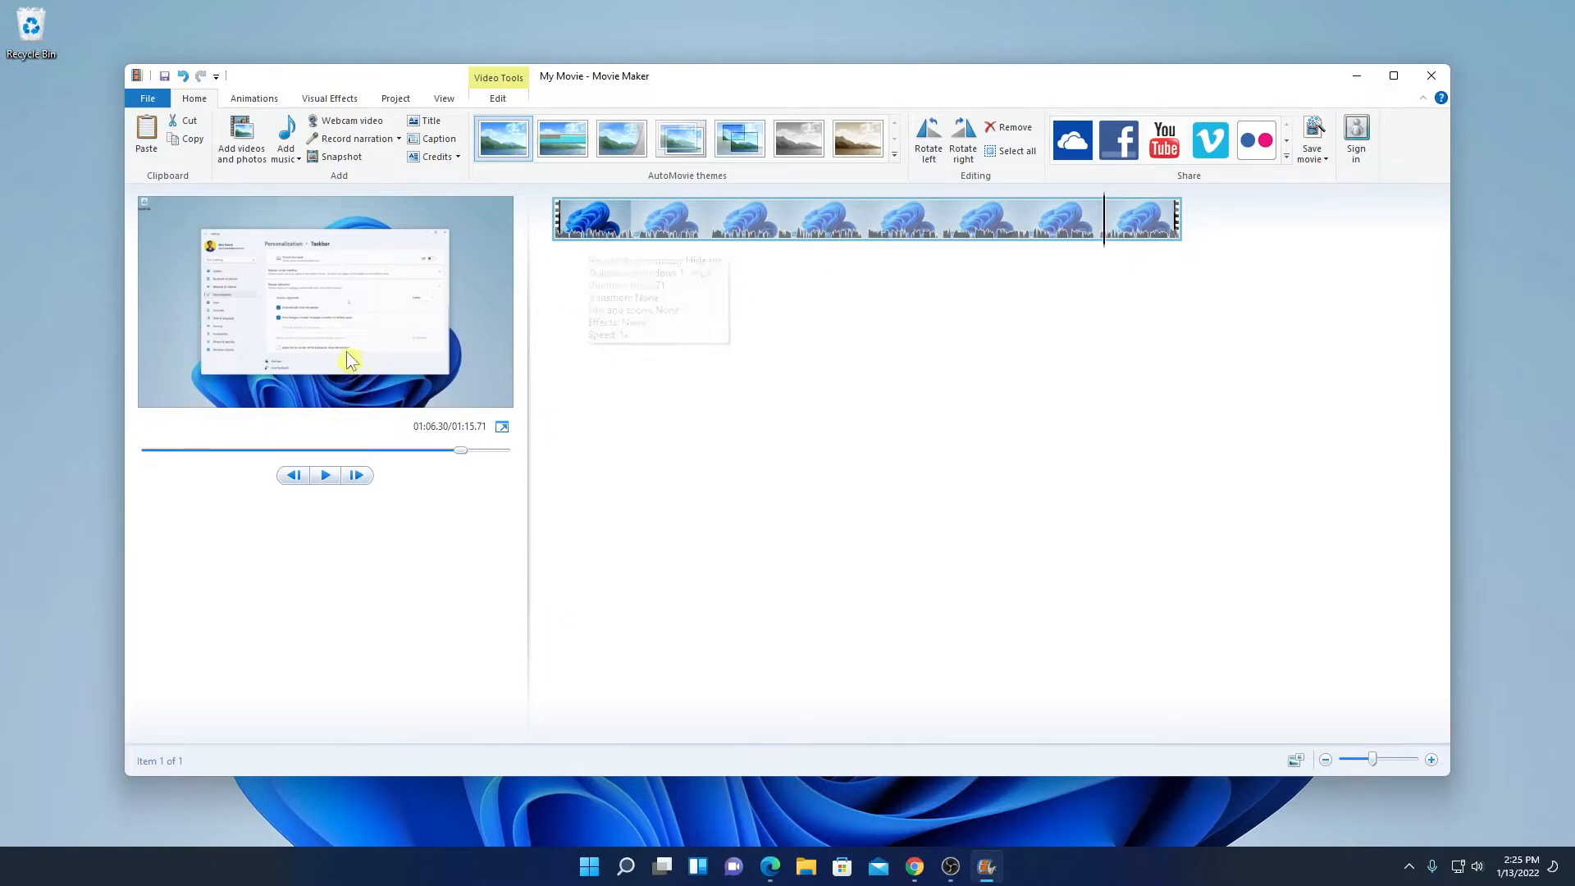
{"action": "mouse_move", "coordinate": [905, 312]}
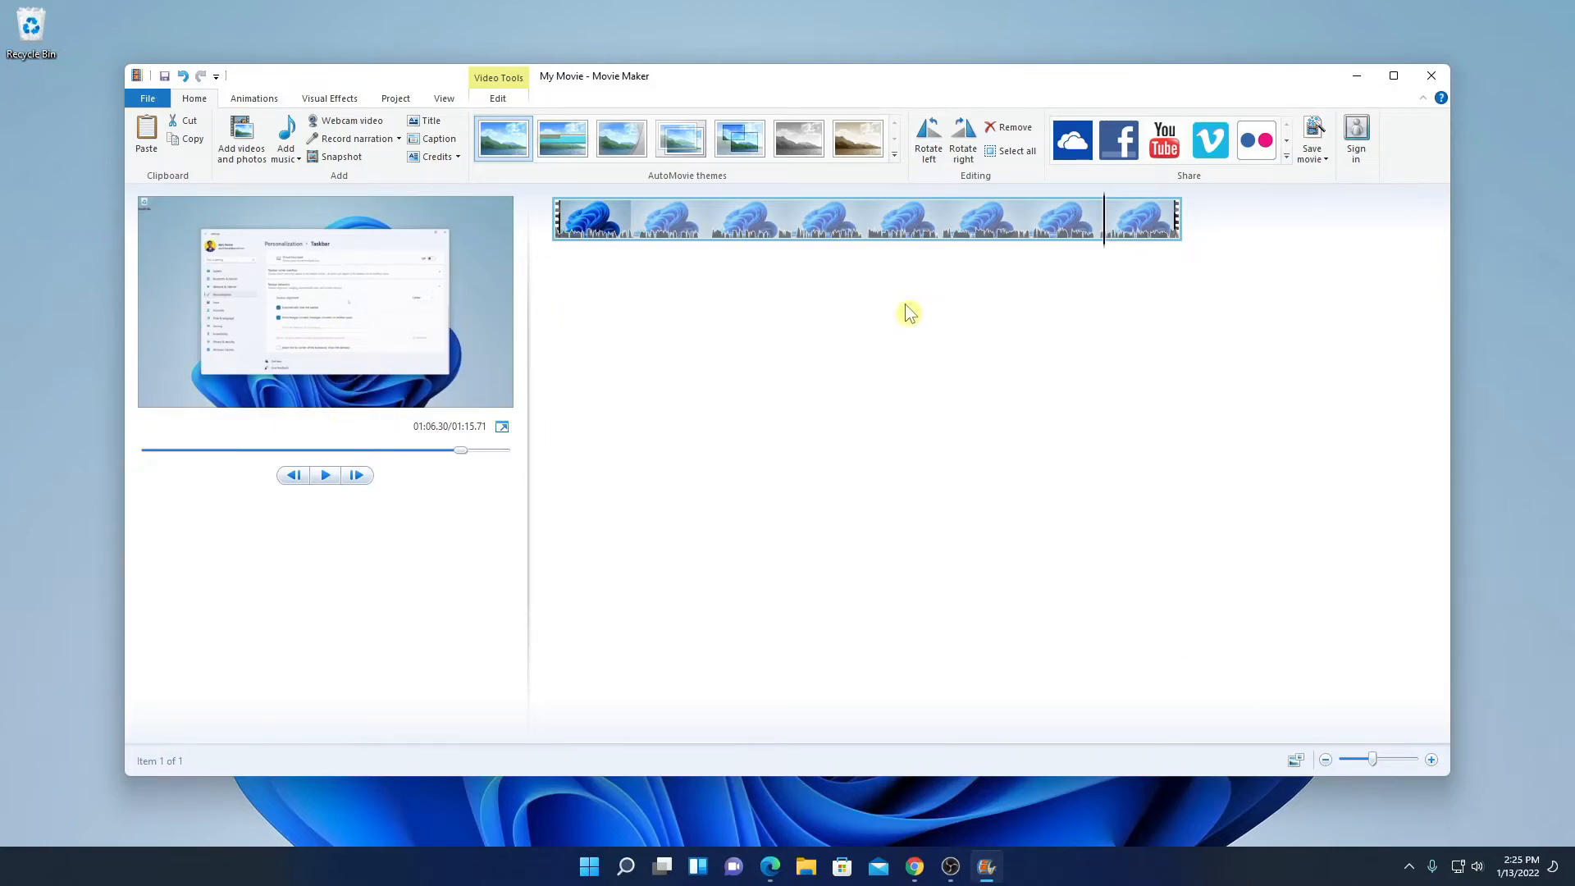
Zoom the storyboard thumbnails in twice and set the playhead about two seconds into the clip
{"action": "left_click", "coordinate": [1430, 759]}
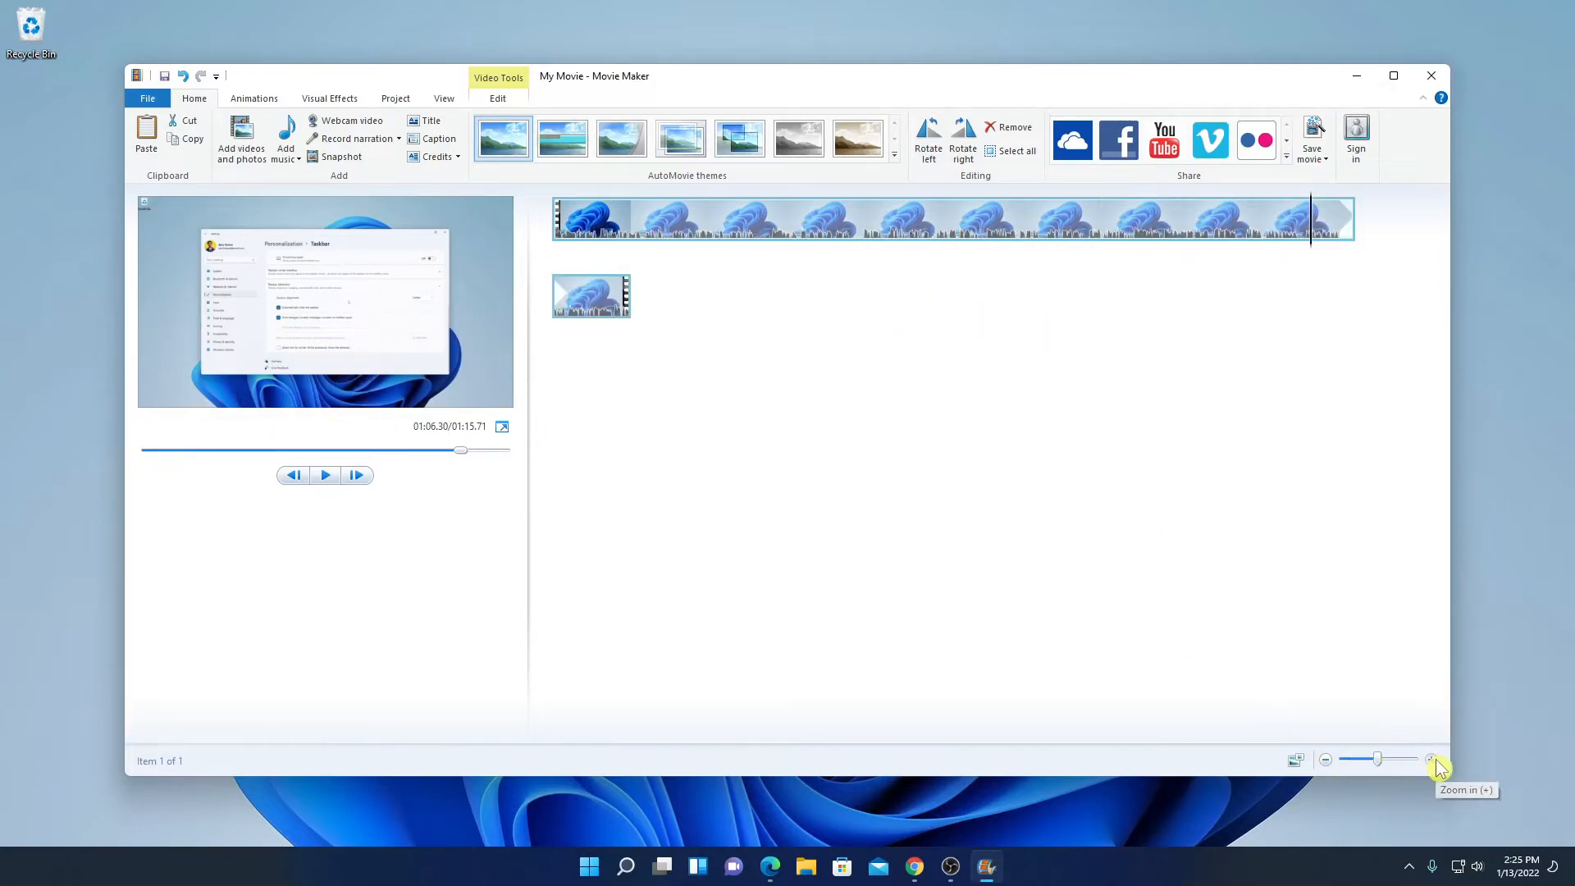
{"action": "left_click", "coordinate": [1431, 759]}
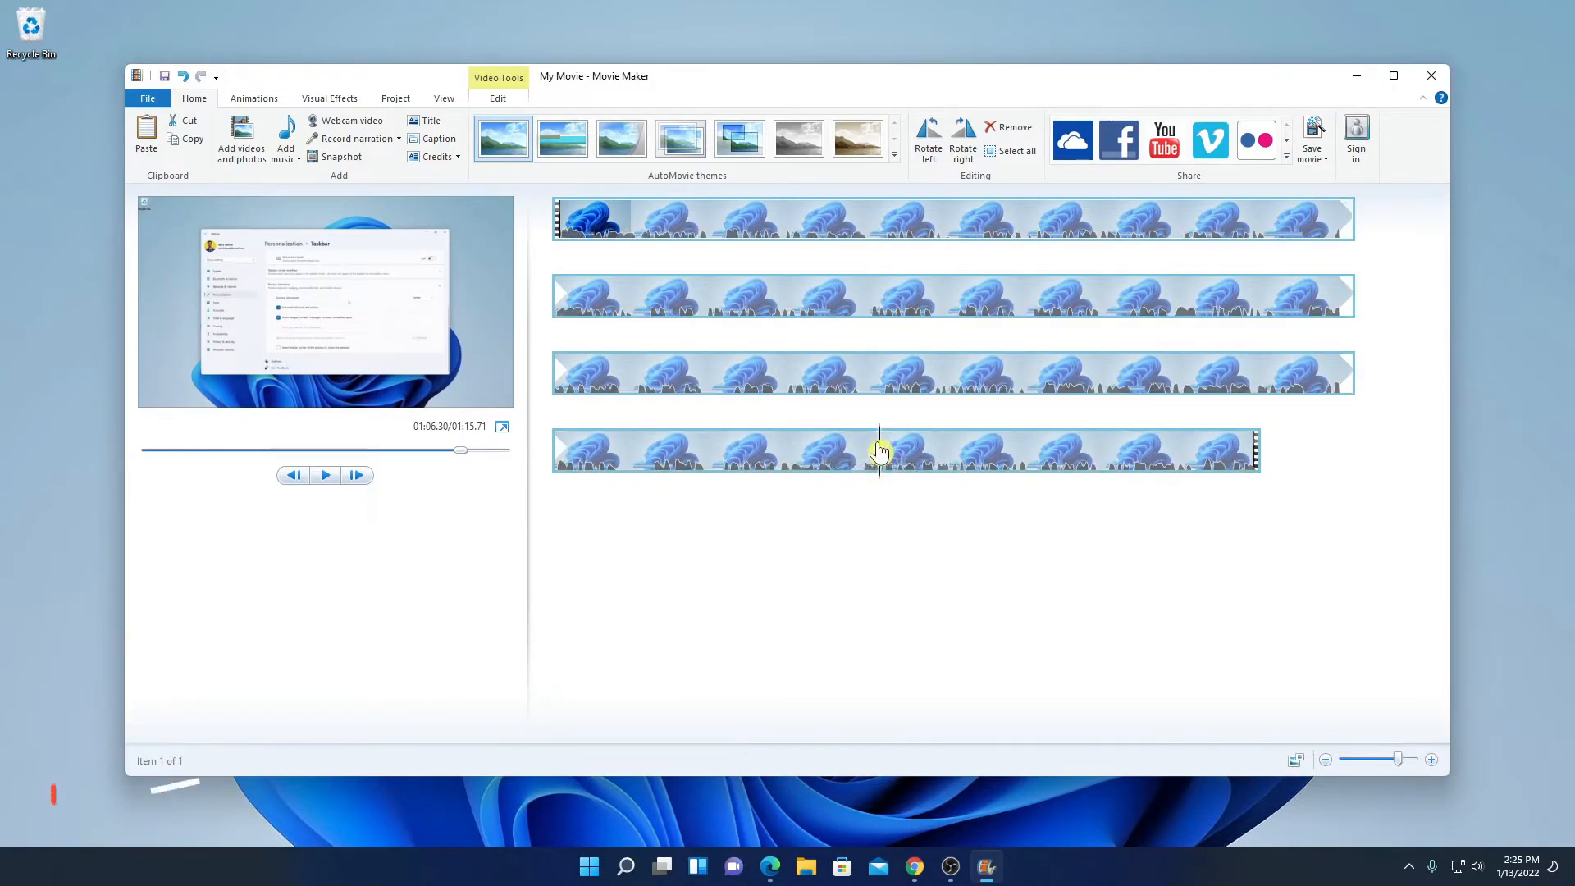
{"action": "left_click", "coordinate": [497, 97]}
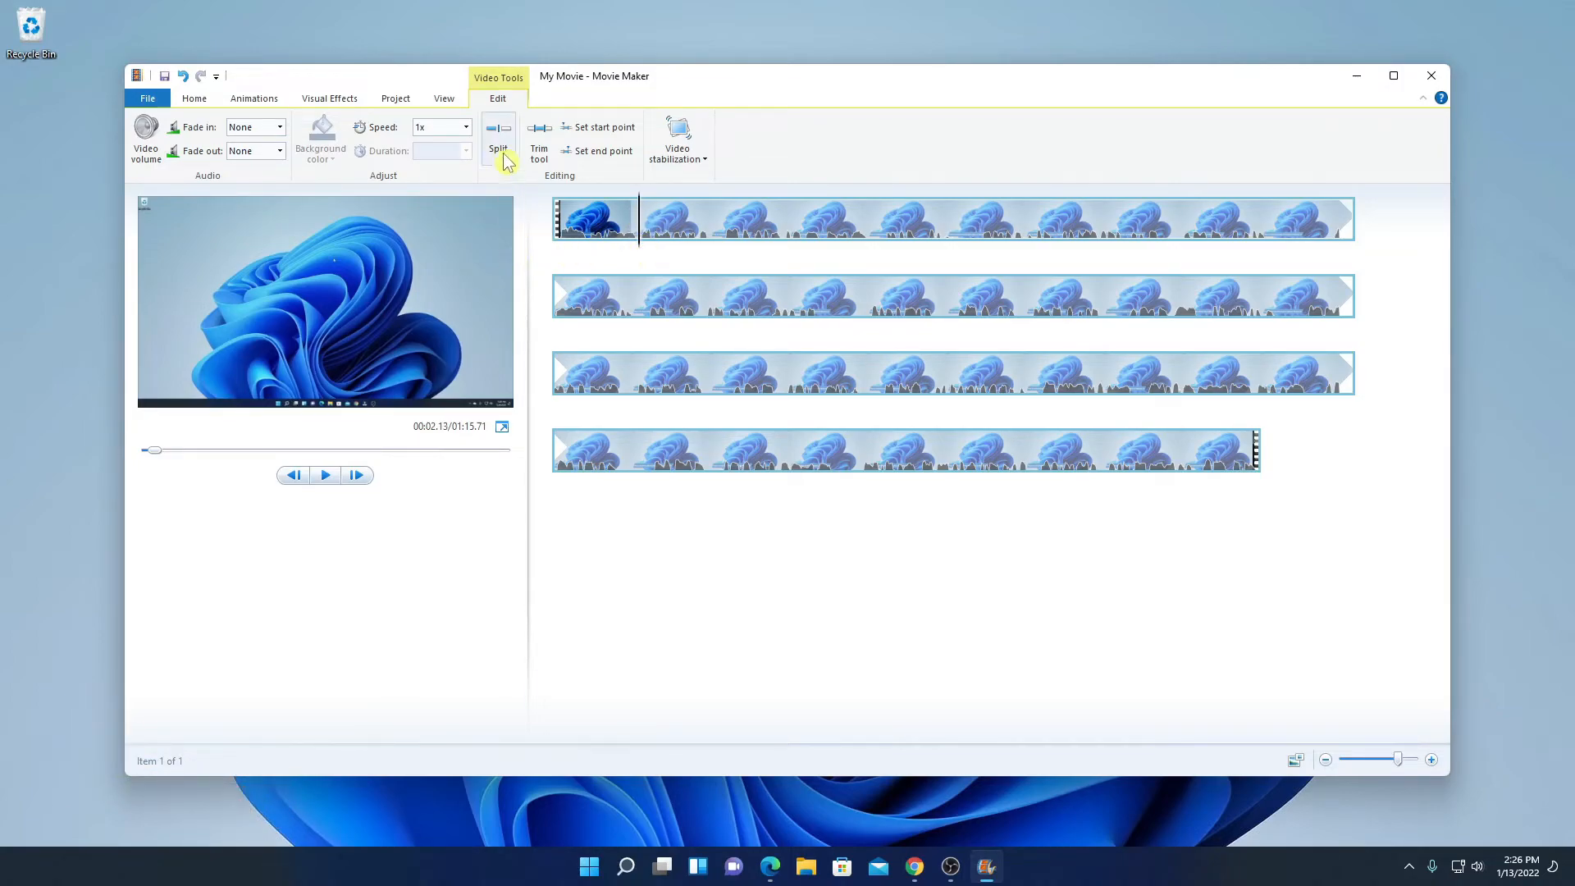
Split off the clip's first two seconds, select that piece and mark the next cut point
{"action": "left_click", "coordinate": [498, 137]}
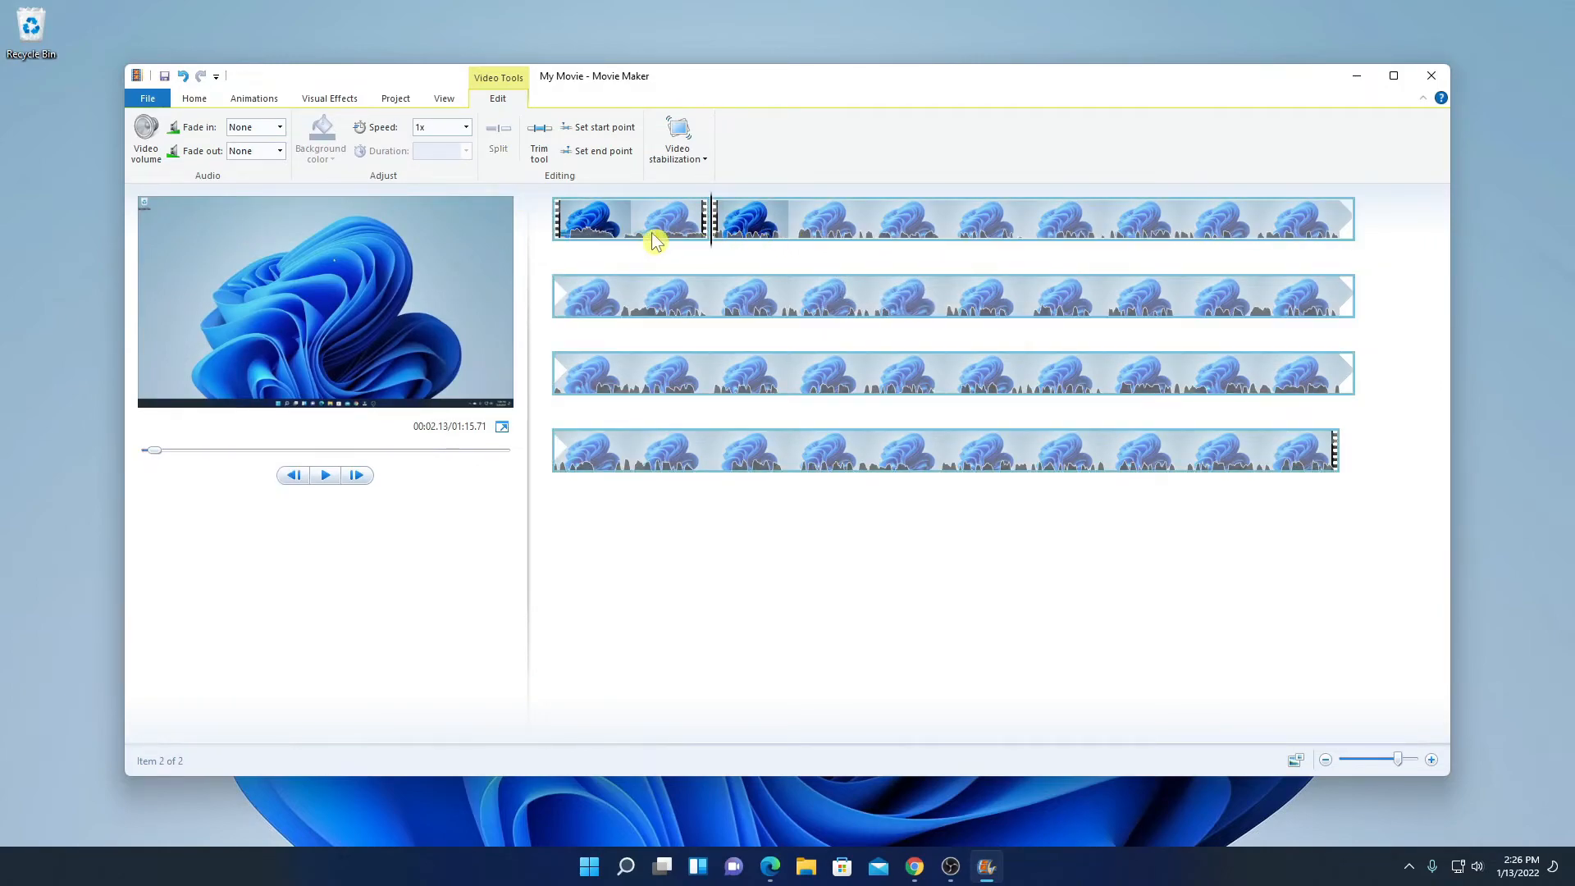
{"action": "left_click", "coordinate": [597, 218]}
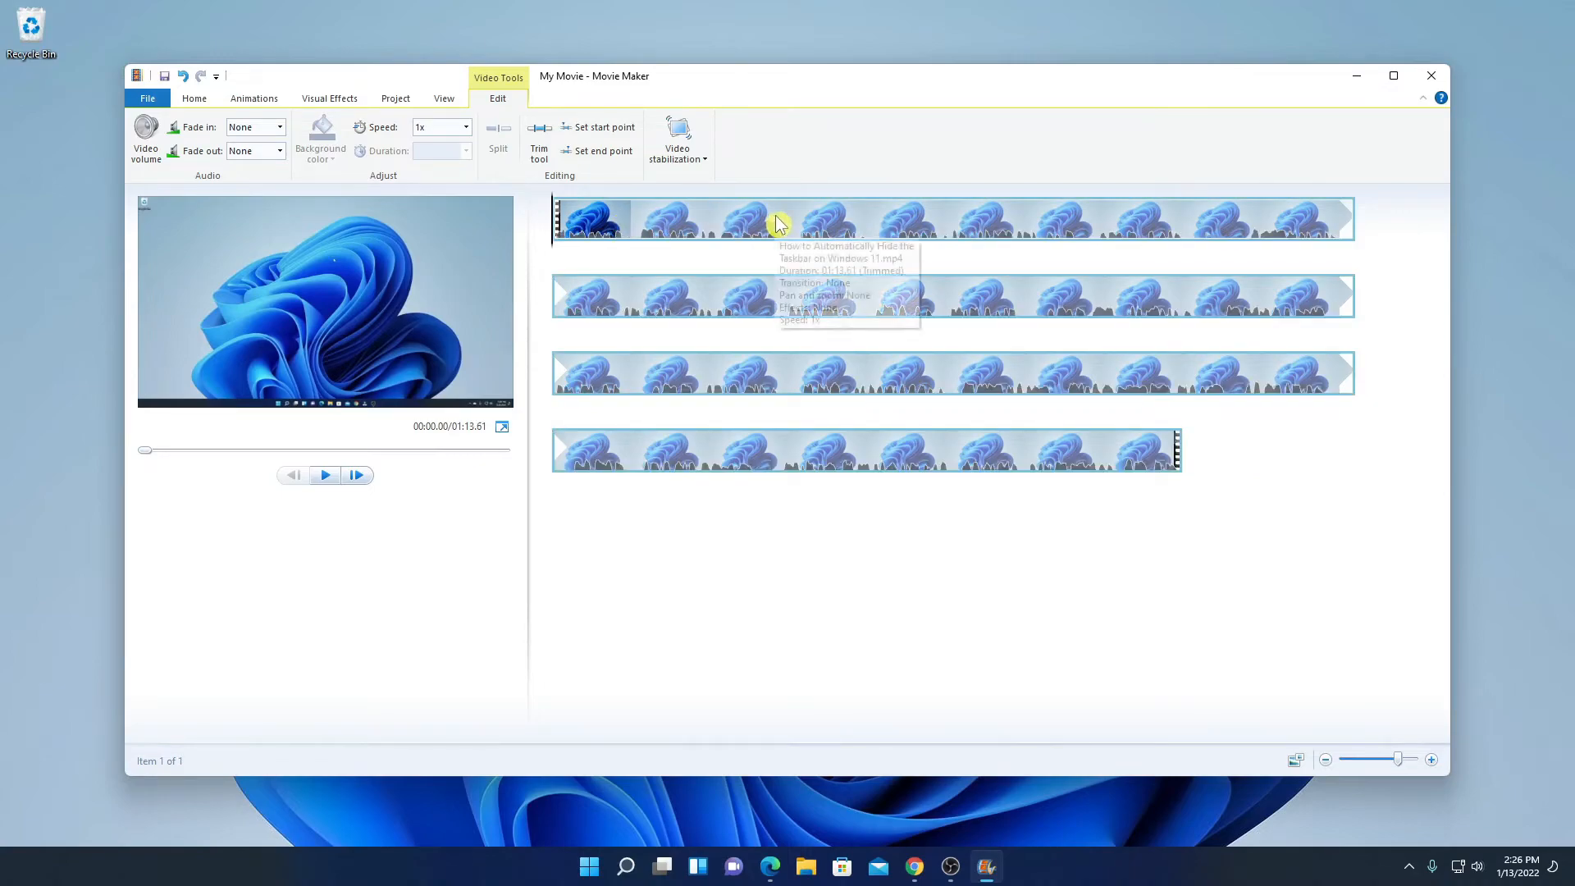
{"action": "left_click", "coordinate": [781, 219]}
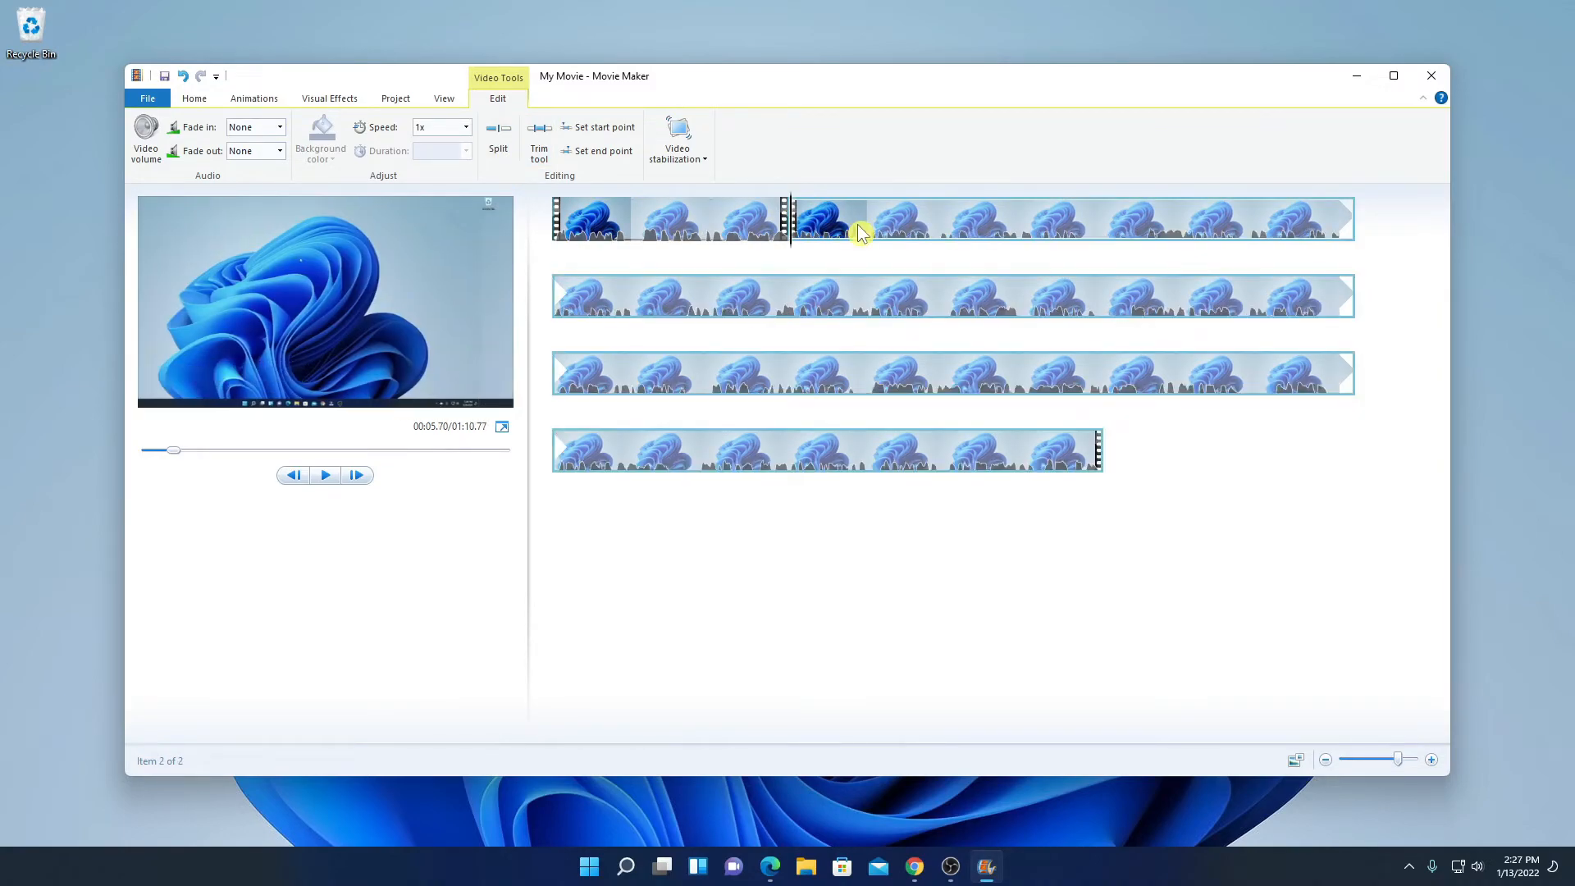
{"action": "mouse_move", "coordinate": [858, 227]}
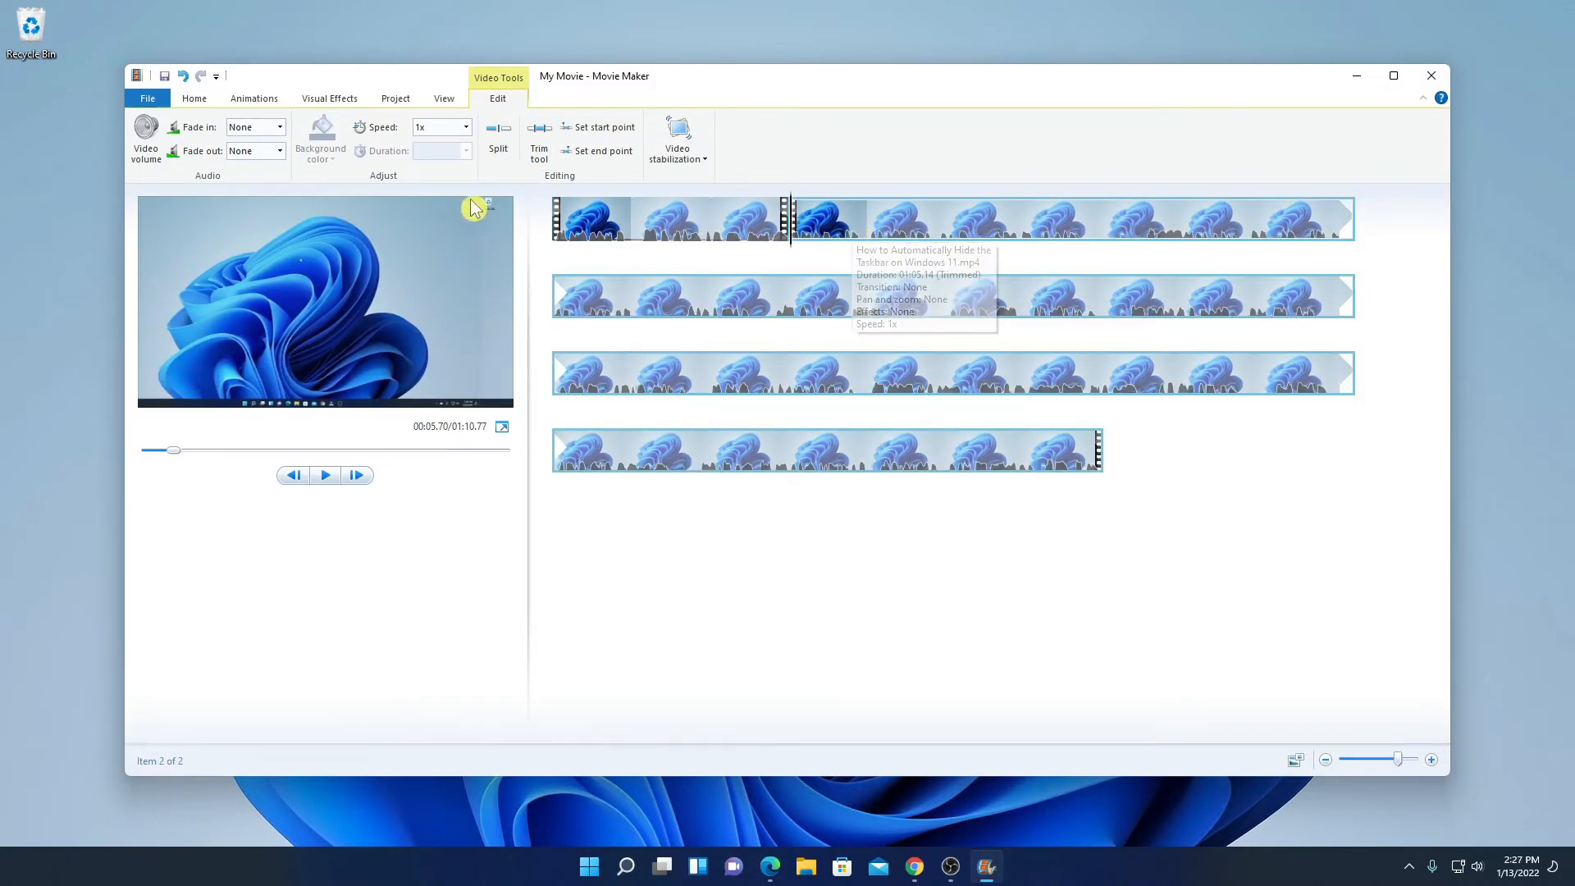
Set the second clip part's playback speed to 1.5x
{"action": "left_click", "coordinate": [464, 126]}
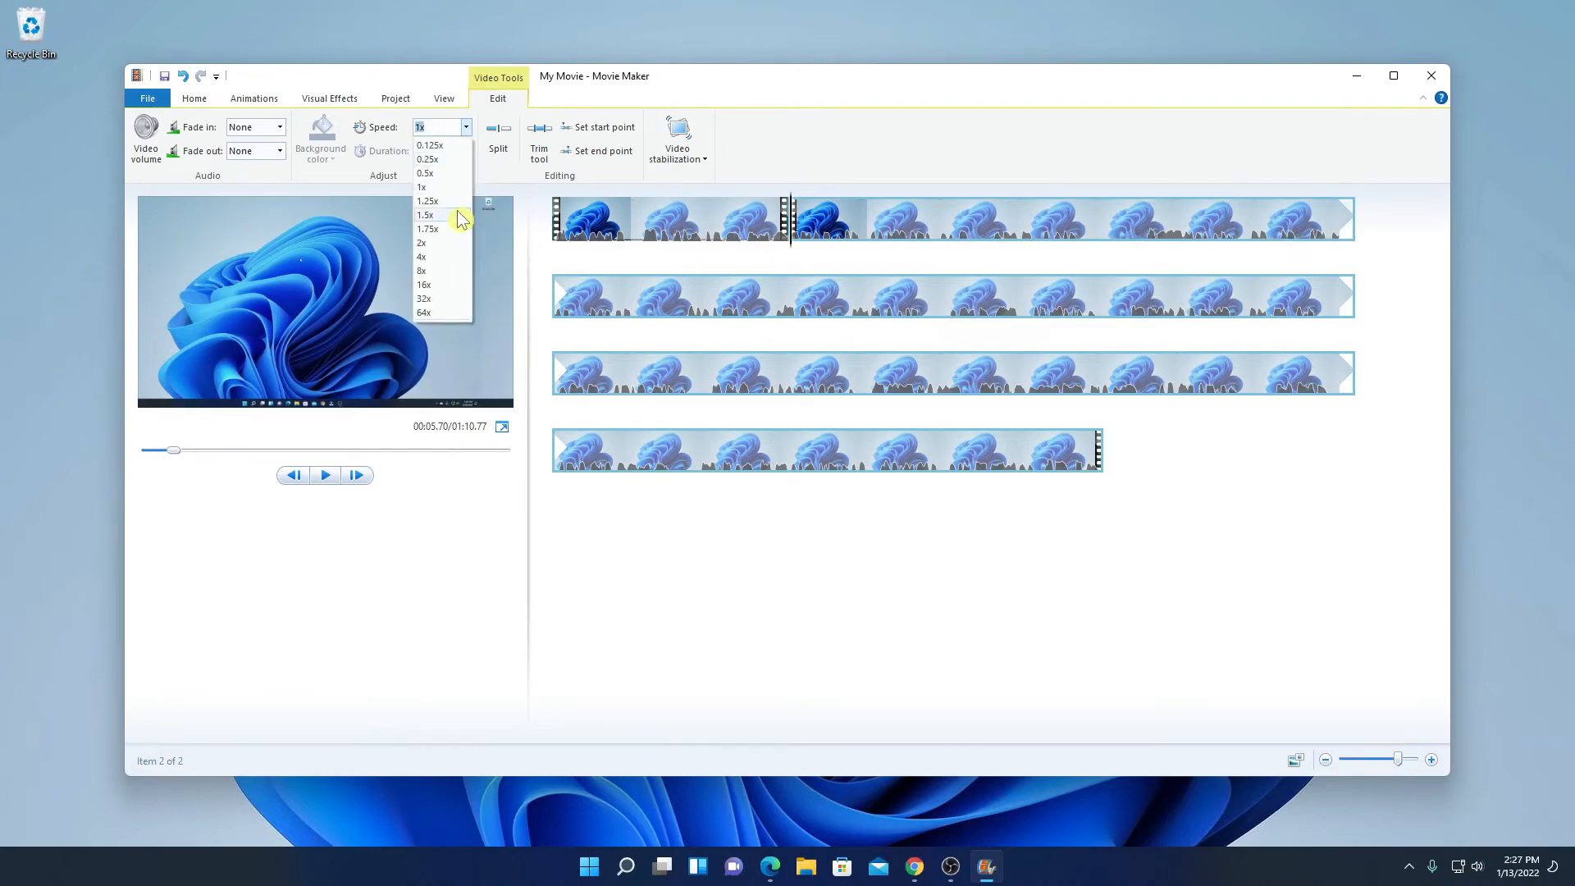
{"action": "left_click", "coordinate": [427, 213]}
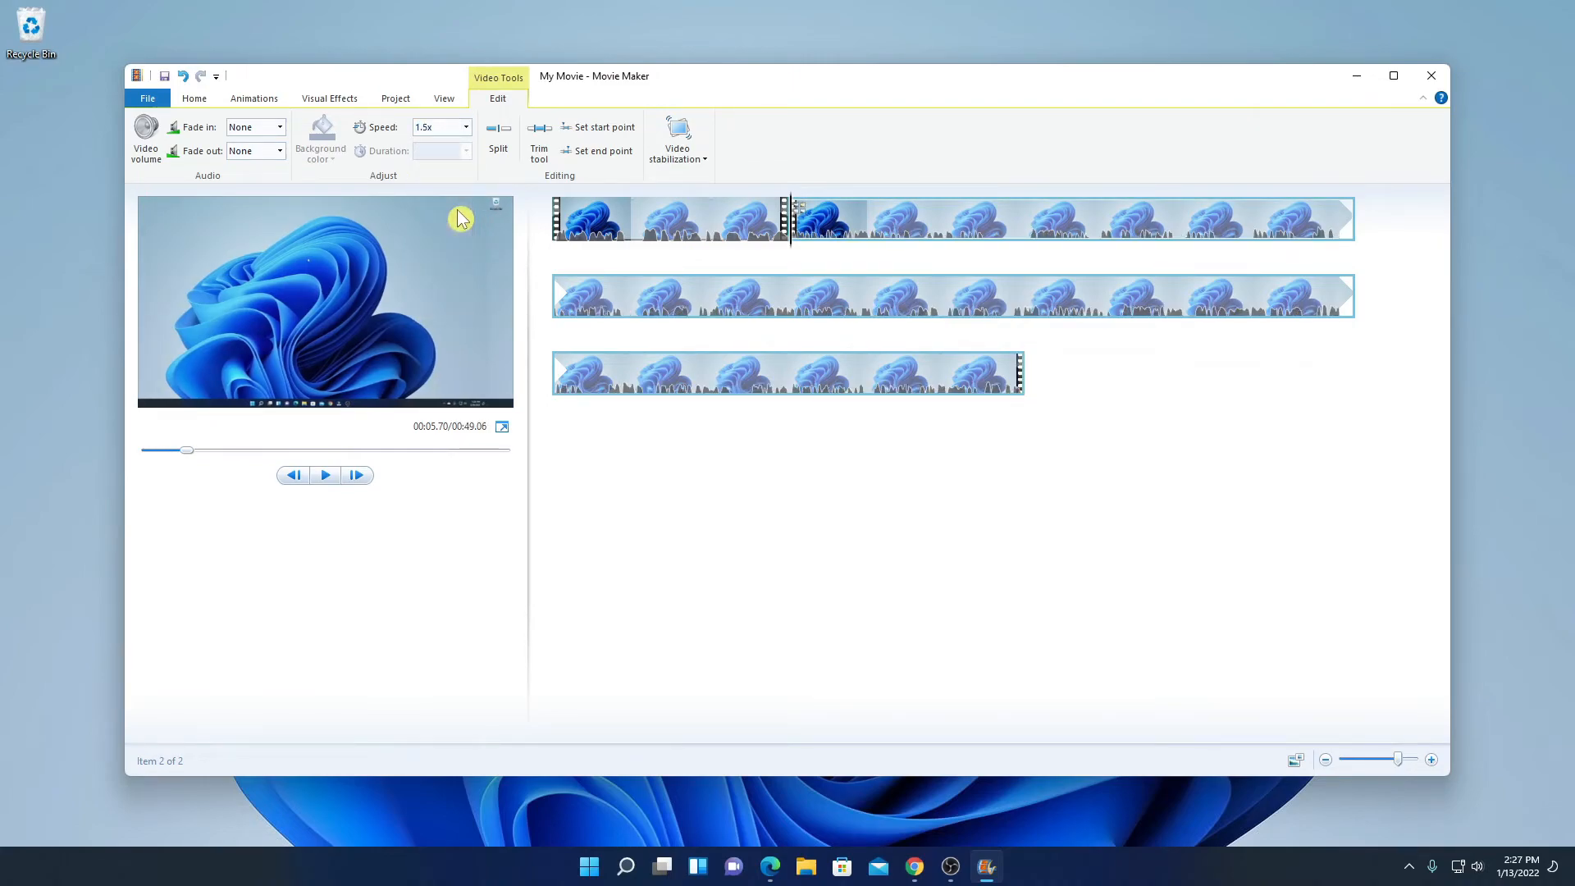
Browse the full Visual Effects gallery and dismiss it without applying an effect
{"action": "left_click", "coordinate": [330, 96]}
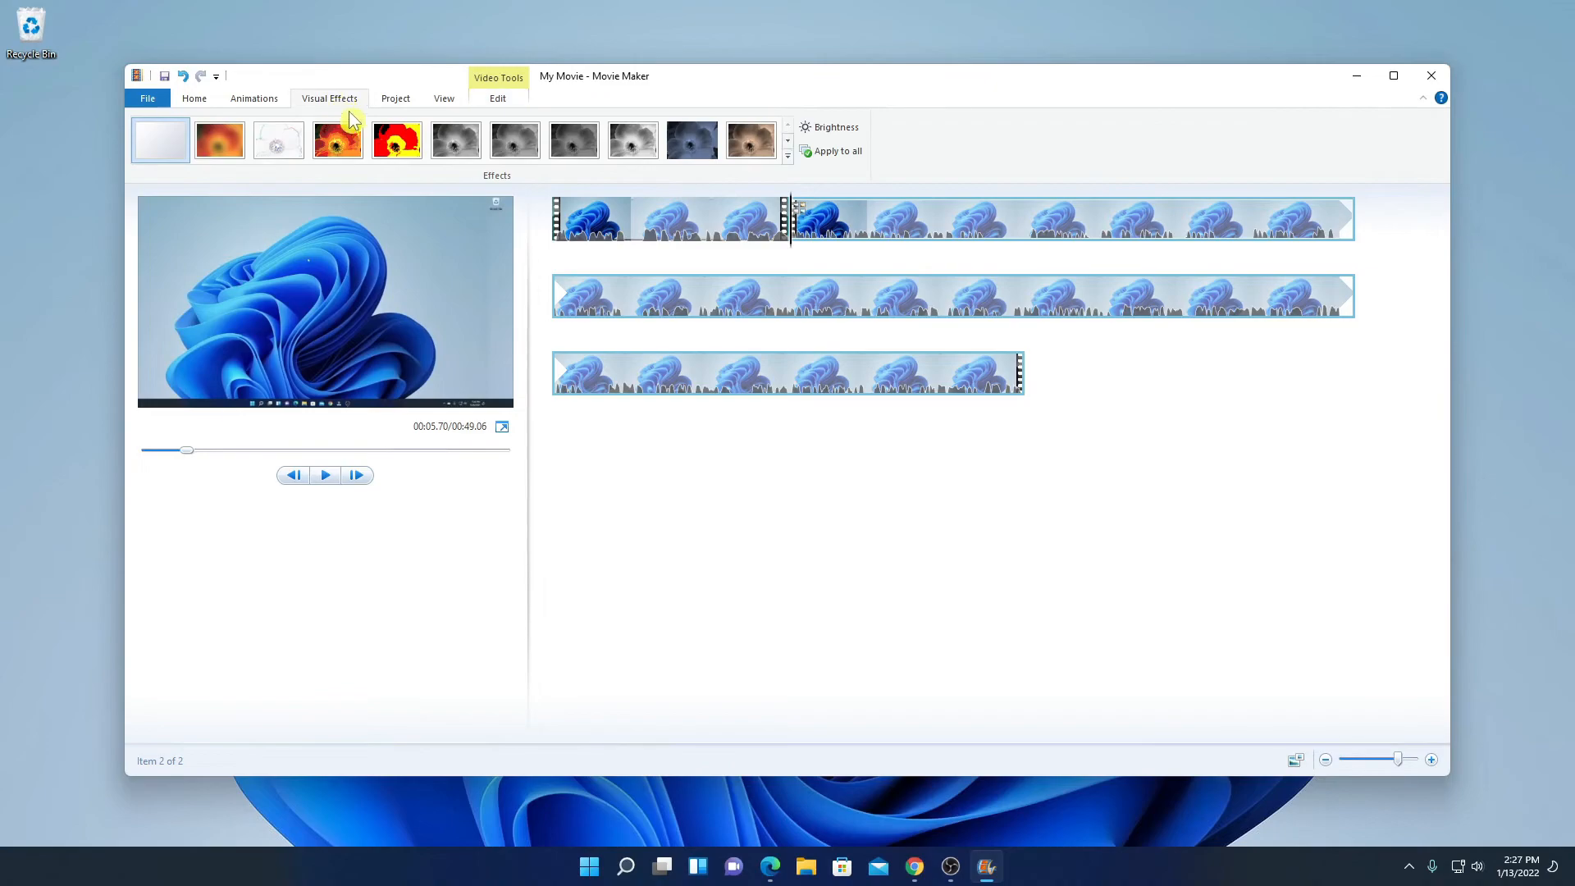
{"action": "left_click", "coordinate": [787, 158]}
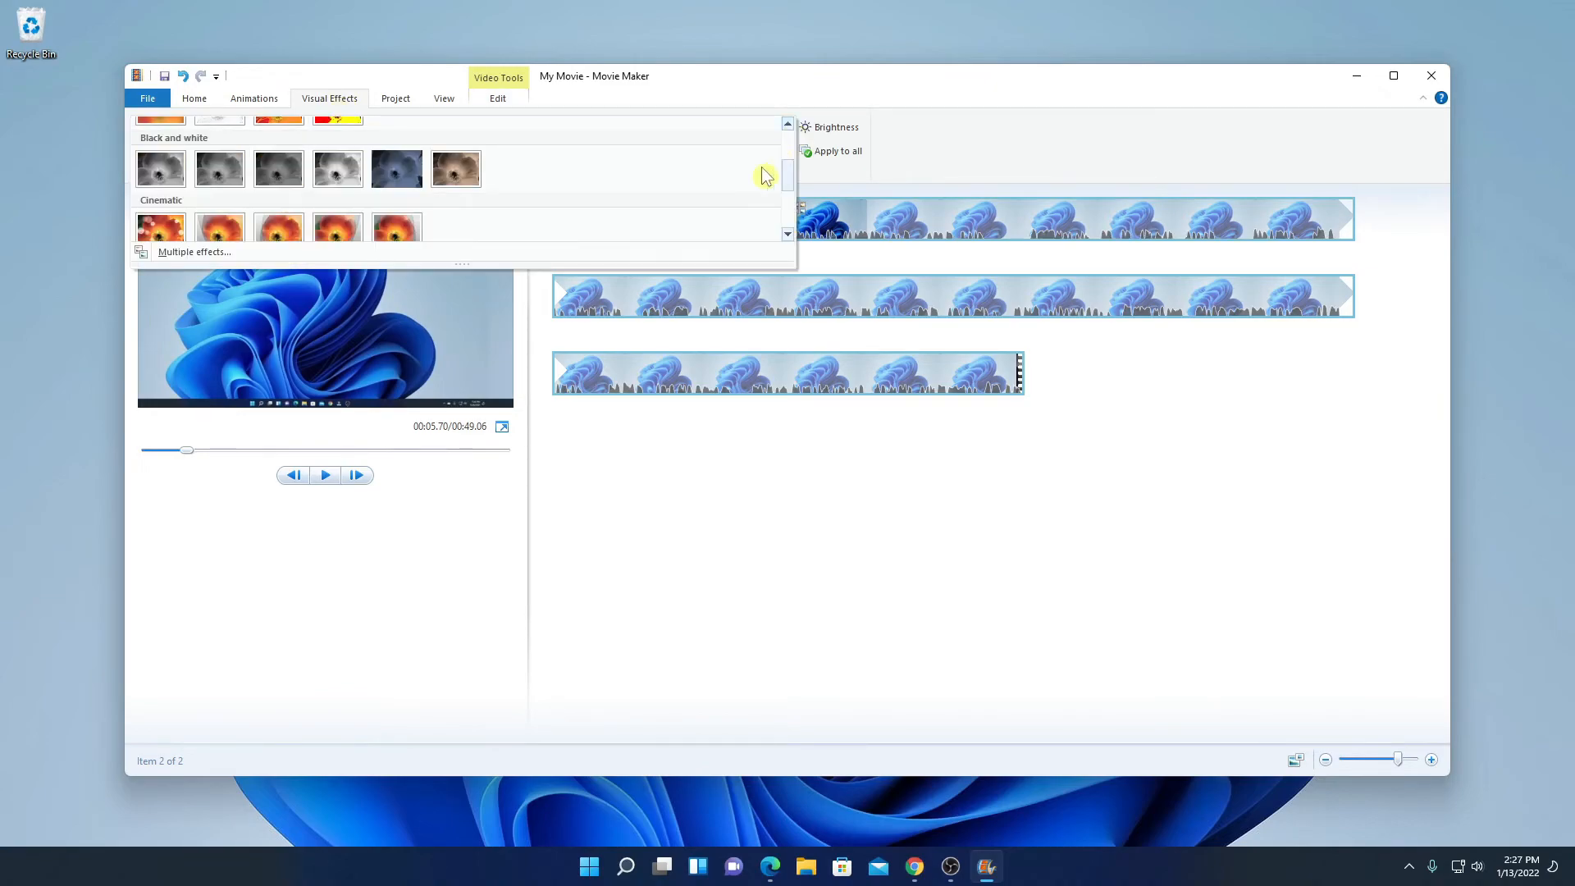
{"action": "mouse_move", "coordinate": [700, 579]}
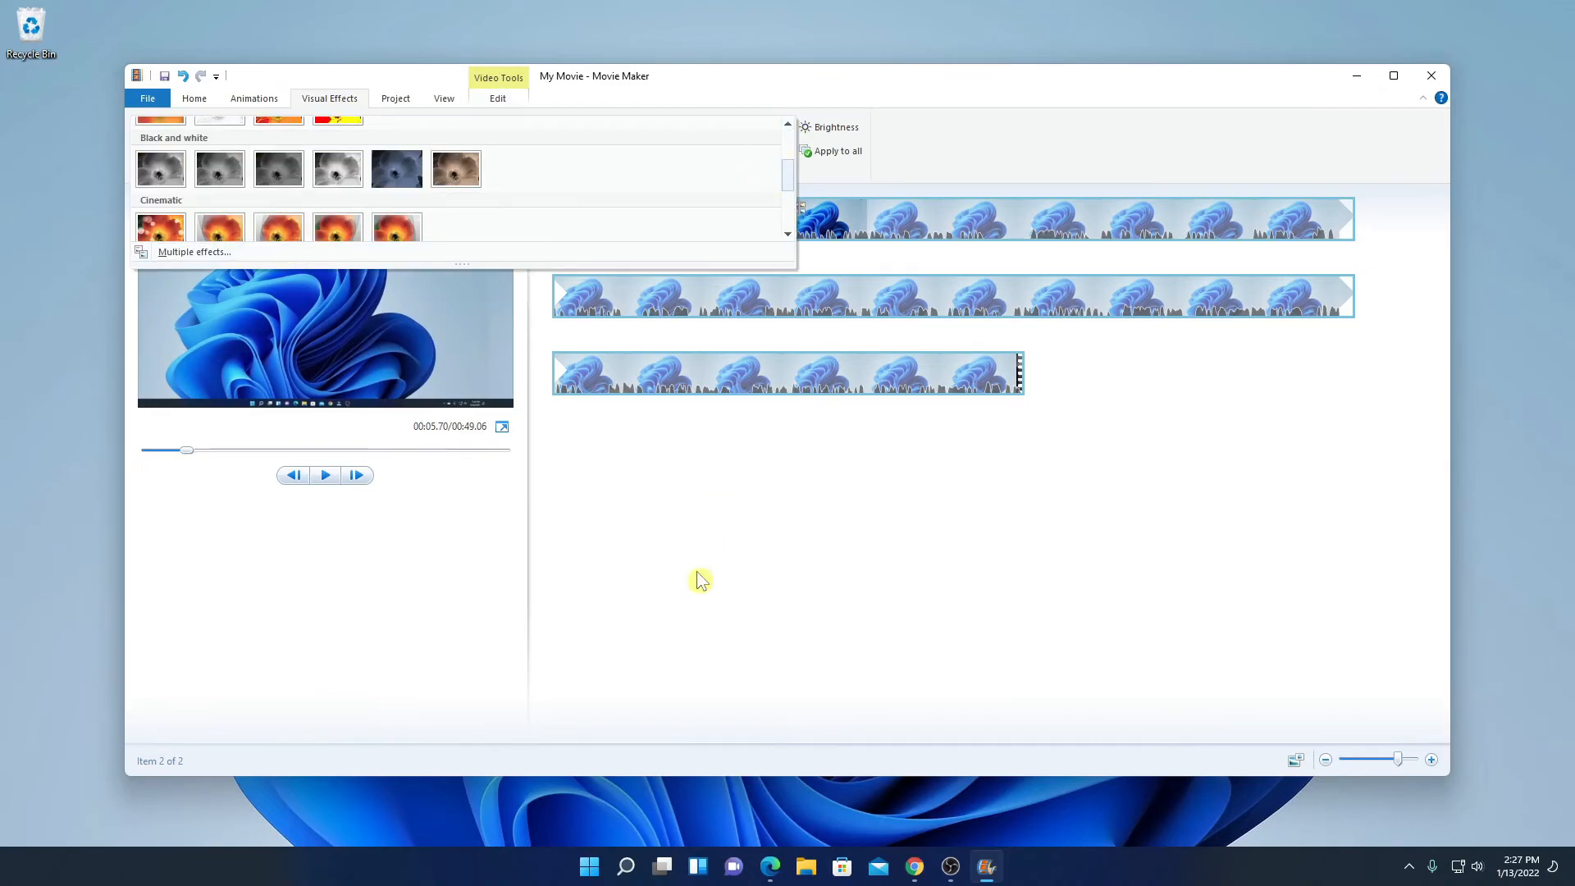
{"action": "left_click", "coordinate": [252, 97]}
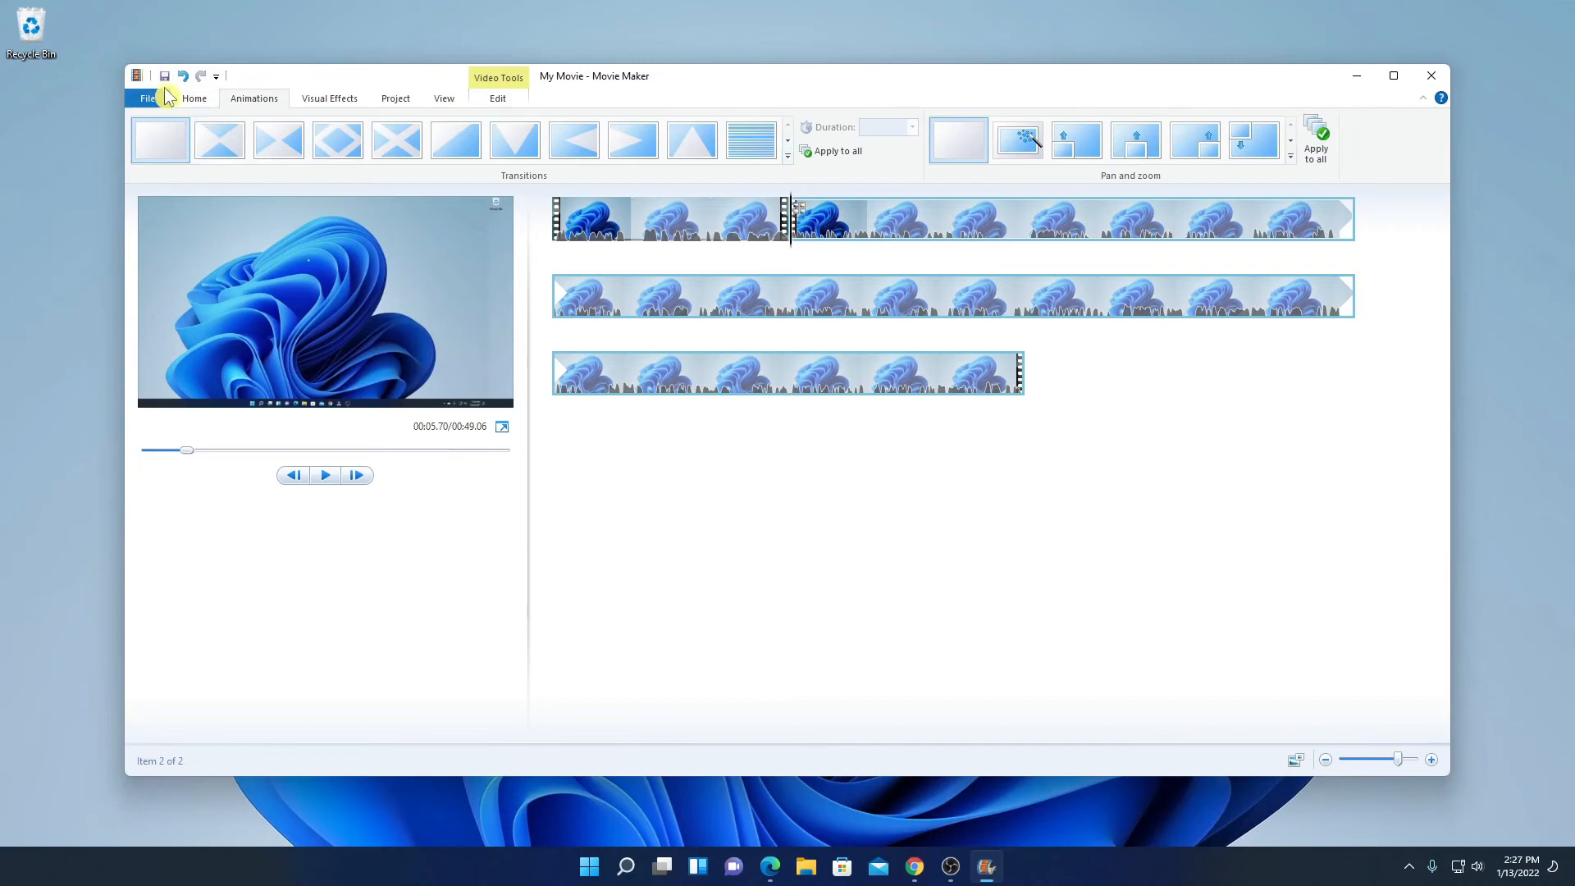
Save the project as My Movie on the Desktop
{"action": "left_click", "coordinate": [164, 75]}
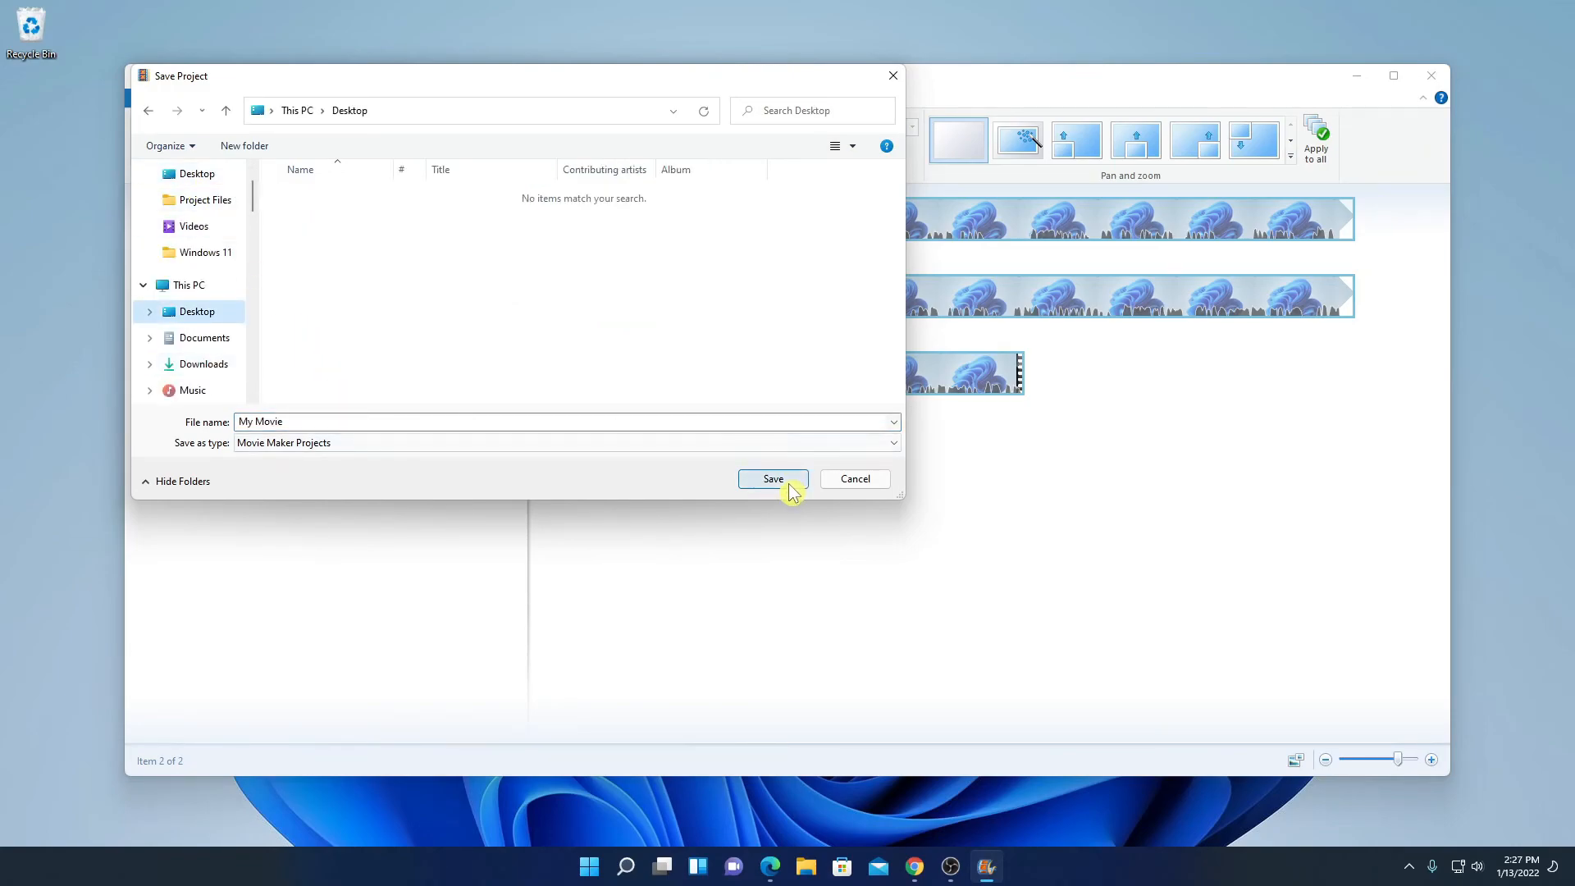
{"action": "left_click", "coordinate": [771, 477]}
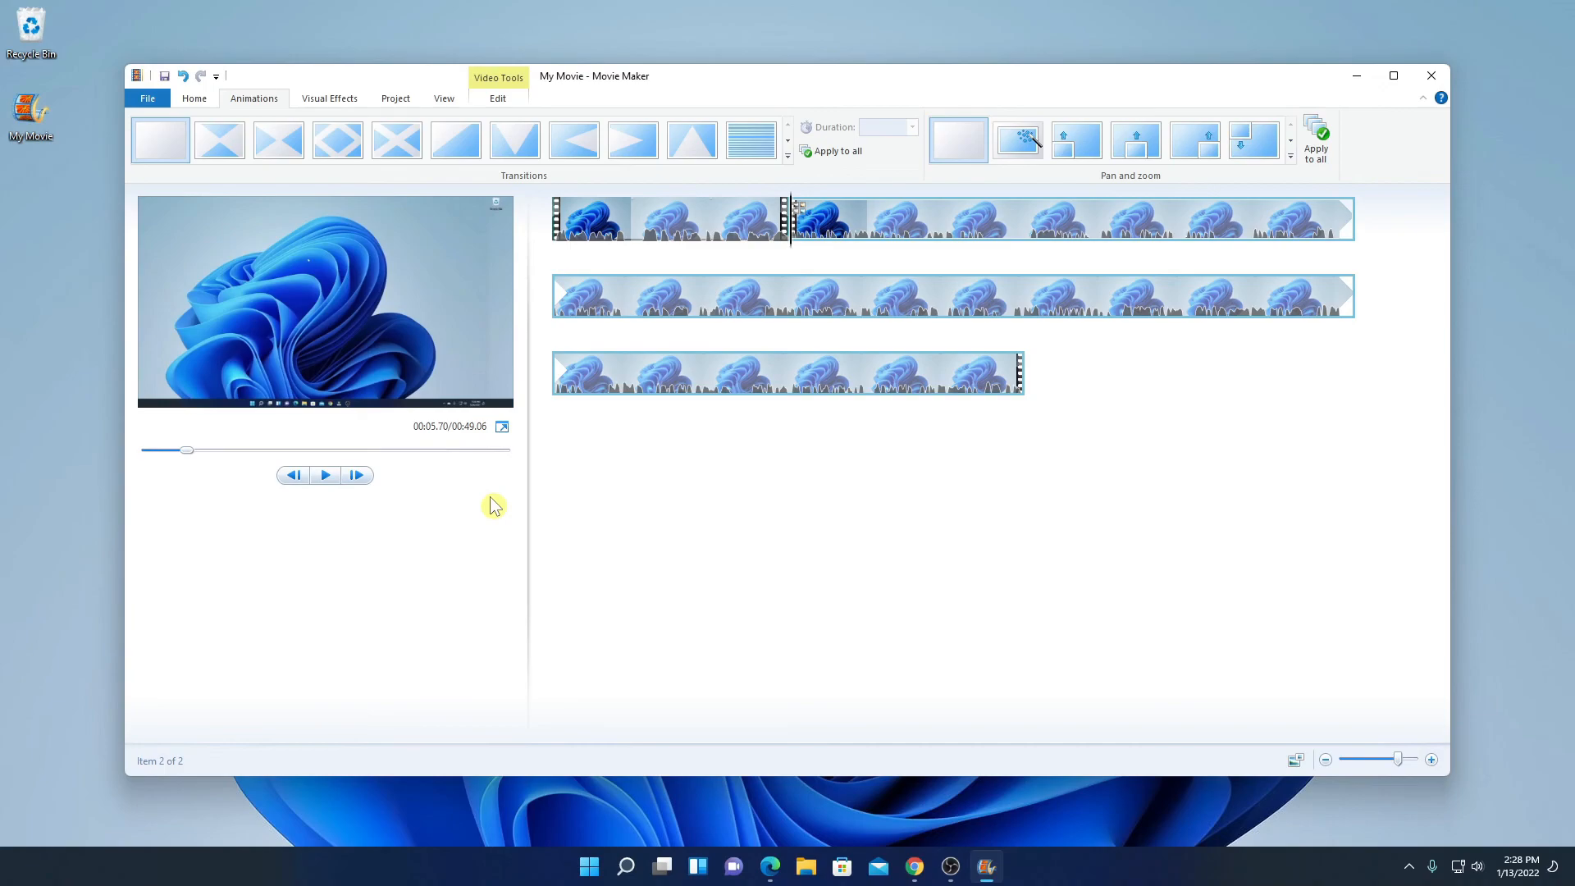